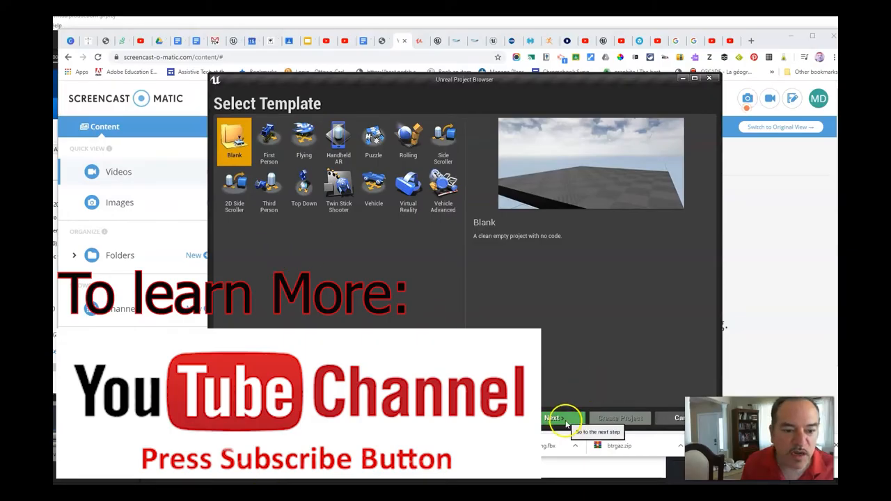
{"action": "mouse_move", "coordinate": [343, 300]}
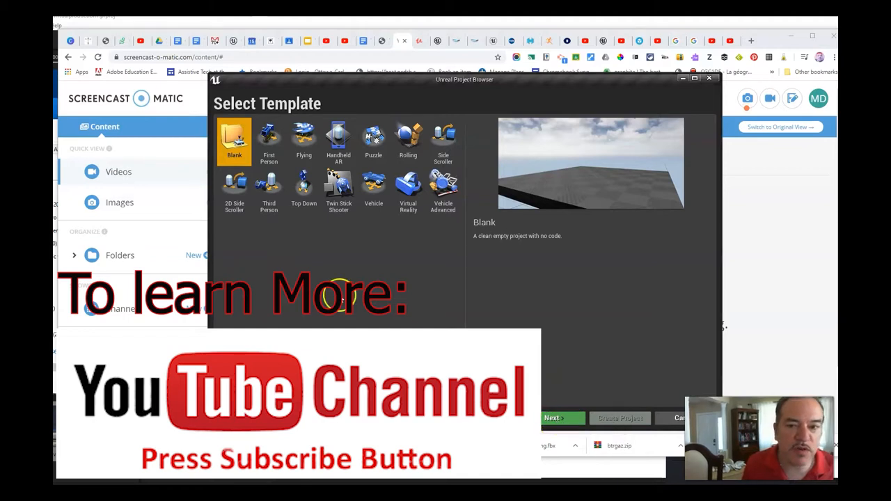
Create a Blank Blueprint project named 'virtualpro' stored on drive D.
{"action": "left_click", "coordinate": [552, 418]}
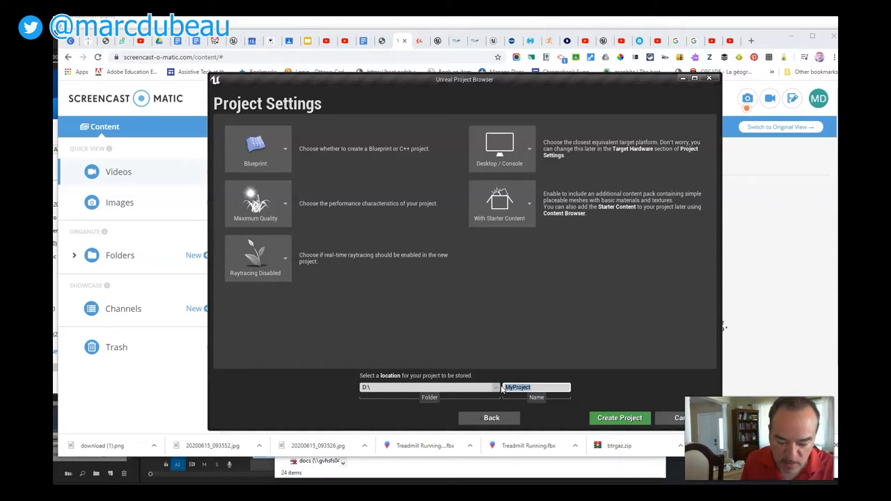
{"action": "type", "text": "virtualpro"}
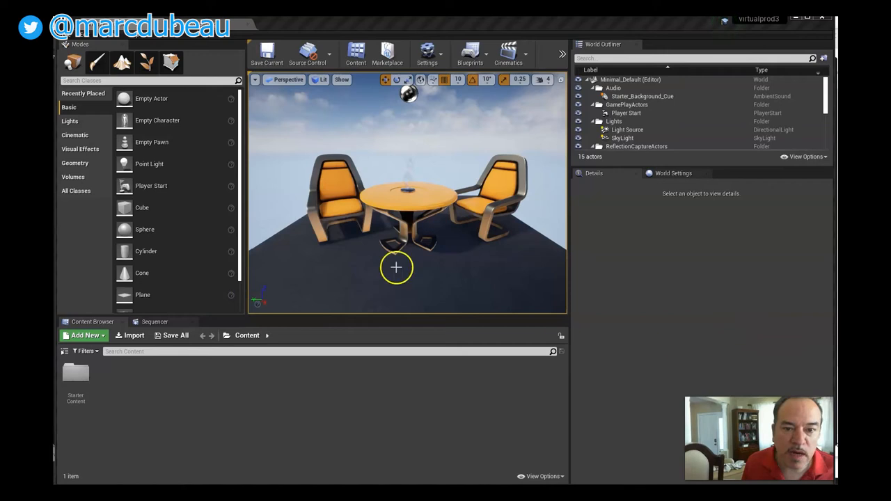
{"action": "mouse_move", "coordinate": [247, 143]}
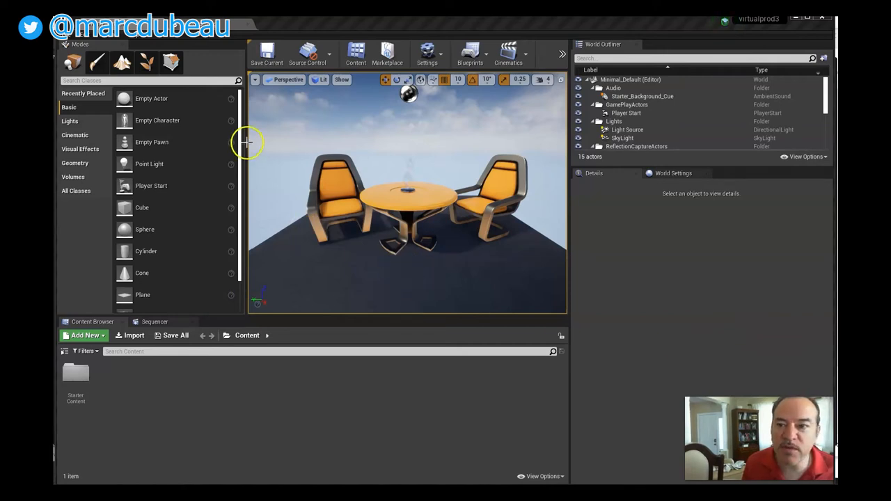
{"action": "mouse_move", "coordinate": [115, 174]}
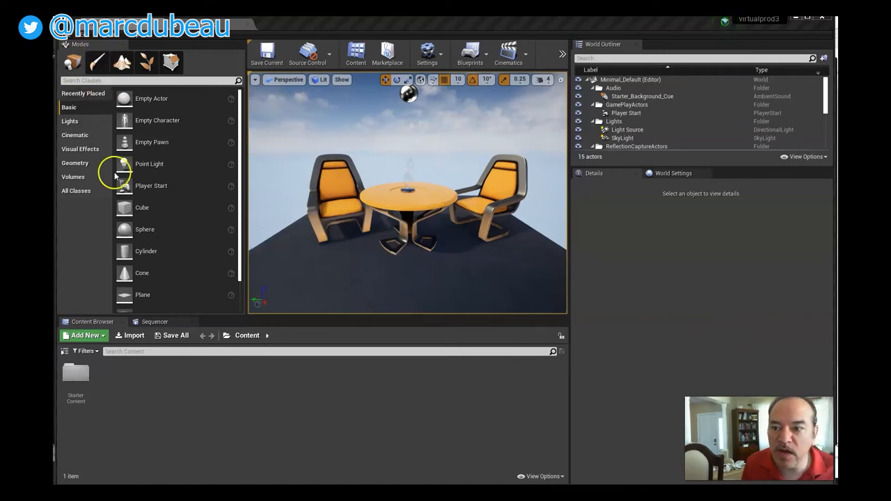
{"action": "mouse_move", "coordinate": [200, 383]}
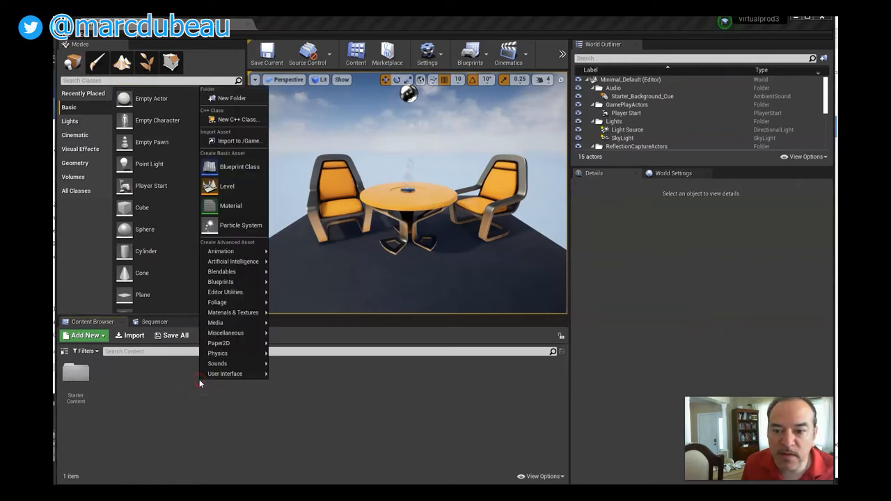
{"action": "mouse_move", "coordinate": [227, 186]}
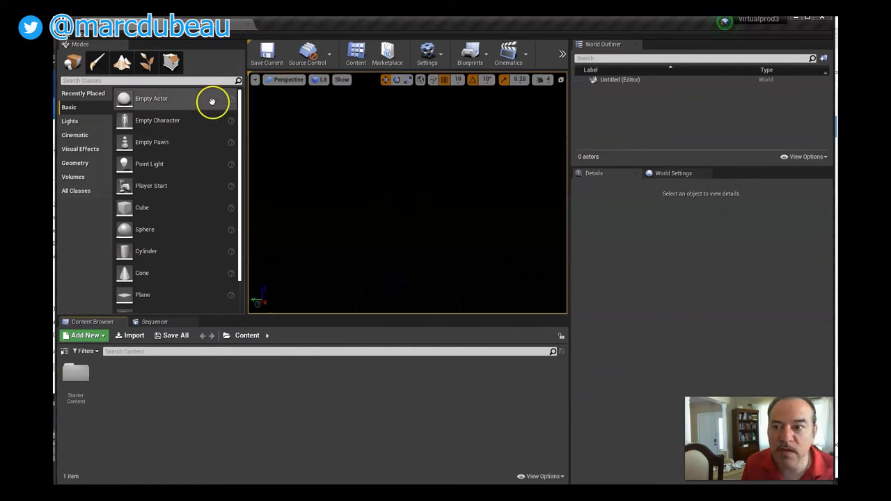
Save the current empty level as 'Levelvirtualp' in the Content folder.
{"action": "left_click", "coordinate": [70, 35]}
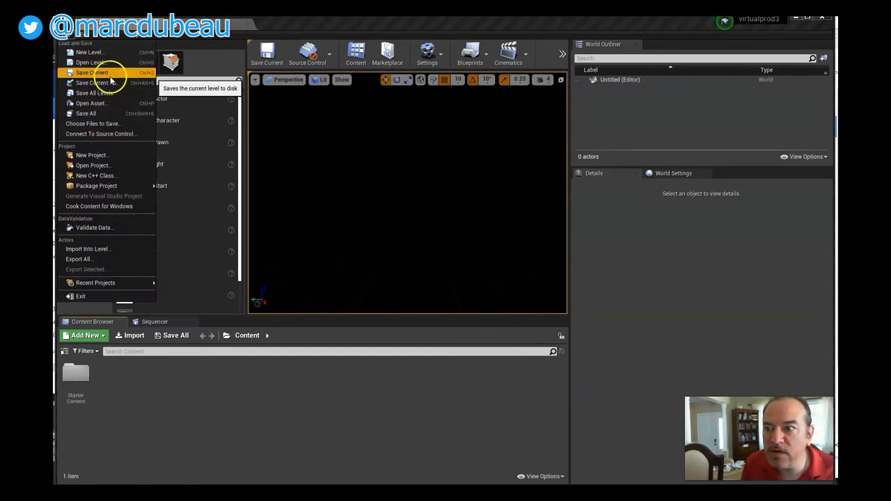
{"action": "left_click", "coordinate": [92, 73]}
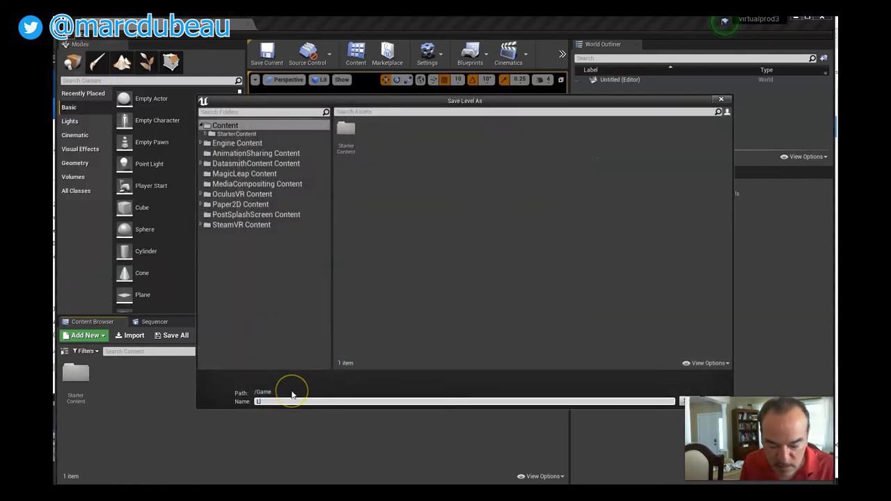
{"action": "type", "text": "Levelvirtual"}
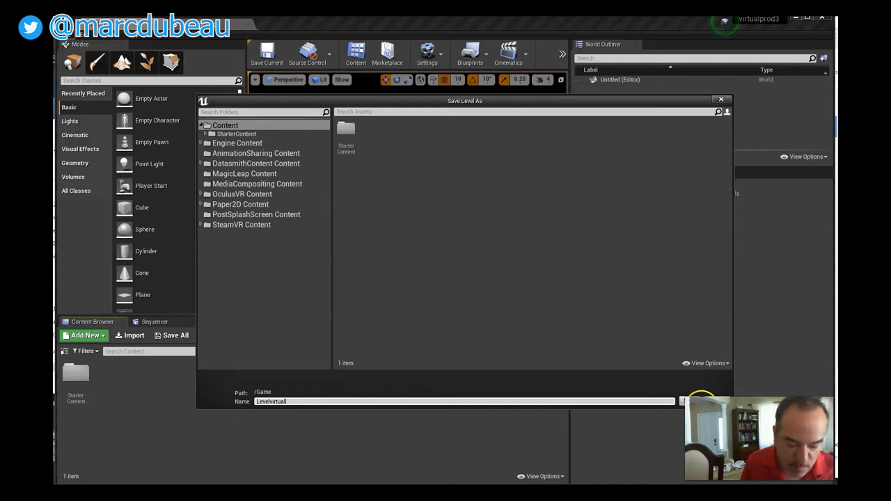
{"action": "left_click", "coordinate": [702, 402]}
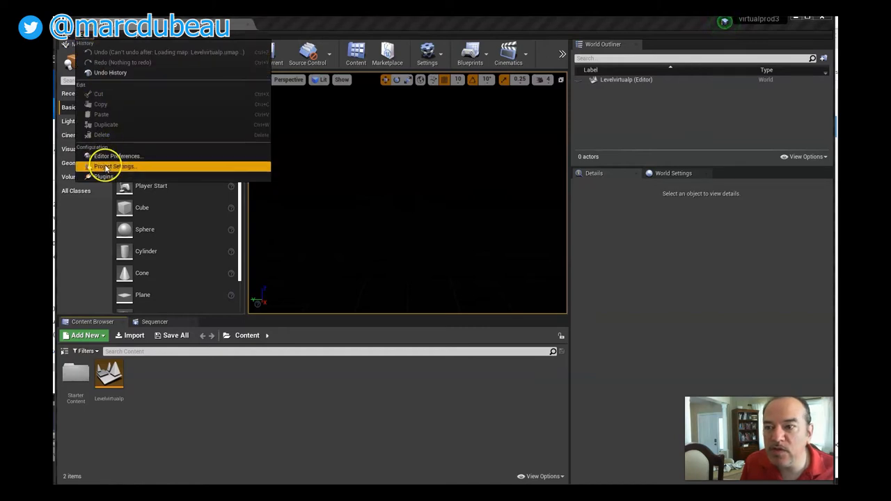
Enable the HDRIBackdrop plugin from the Built-In Rendering plugin category.
{"action": "left_click", "coordinate": [103, 176]}
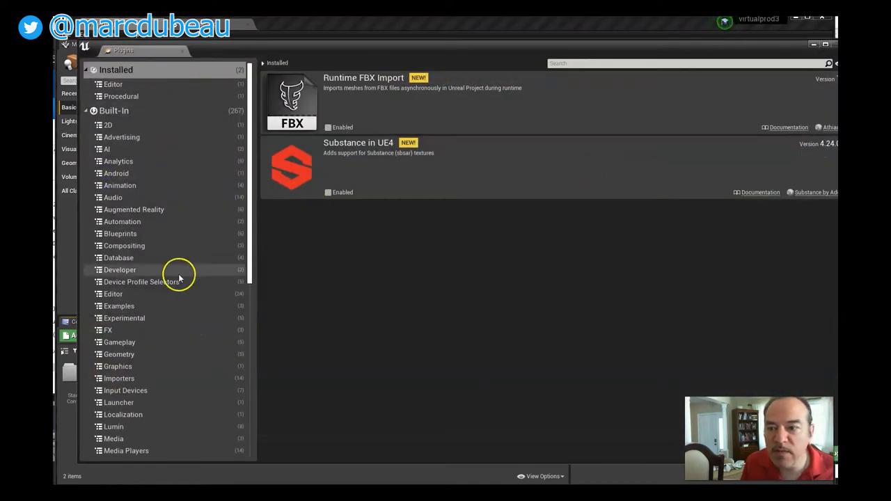
{"action": "scroll", "scroll_direction": "down", "scroll_amount": 3}
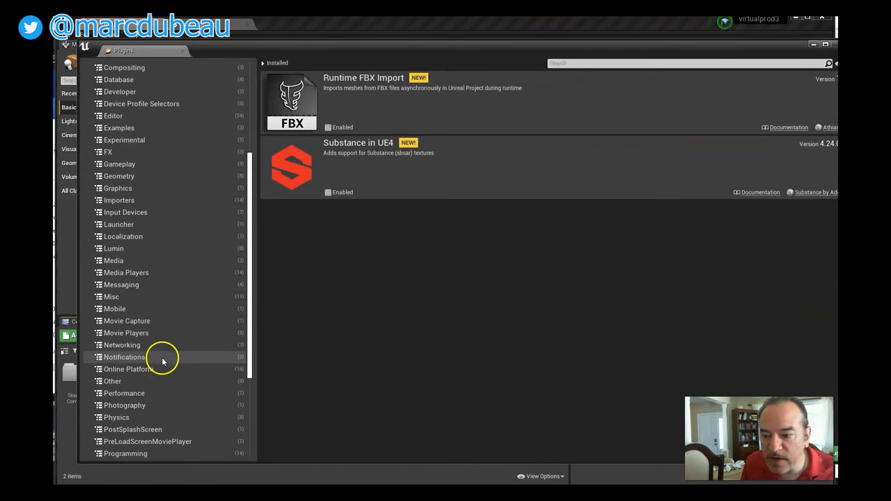
{"action": "left_click", "coordinate": [120, 391]}
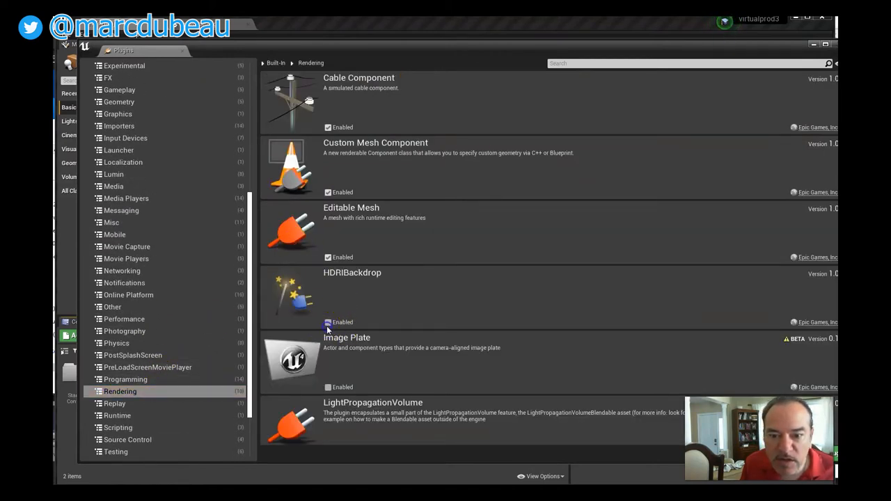
{"action": "left_click", "coordinate": [328, 321]}
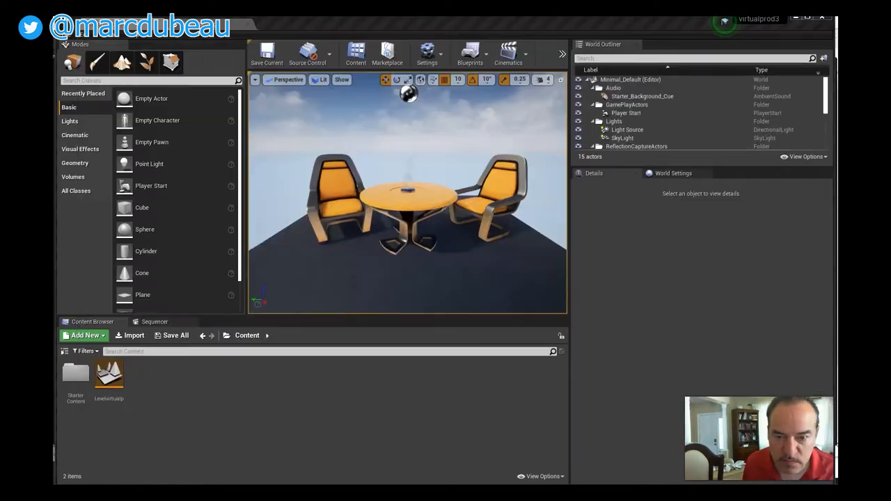
Open the Levelvirtualp level and place an HDRI Backdrop from the Lights actors.
{"action": "left_click", "coordinate": [109, 376]}
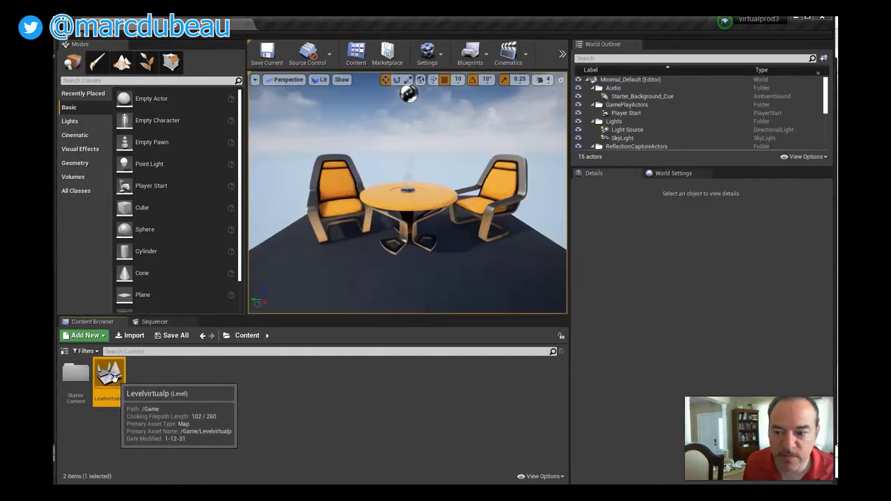
{"action": "double_click", "coordinate": [109, 376]}
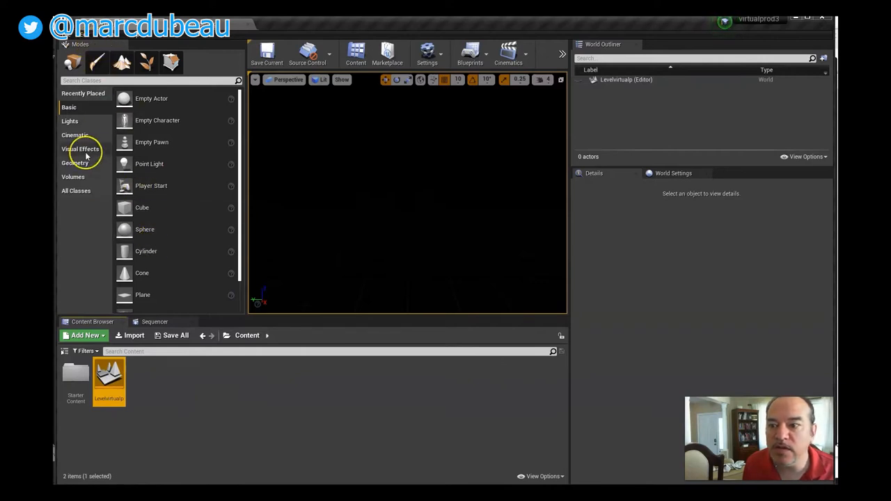
{"action": "left_click", "coordinate": [80, 148]}
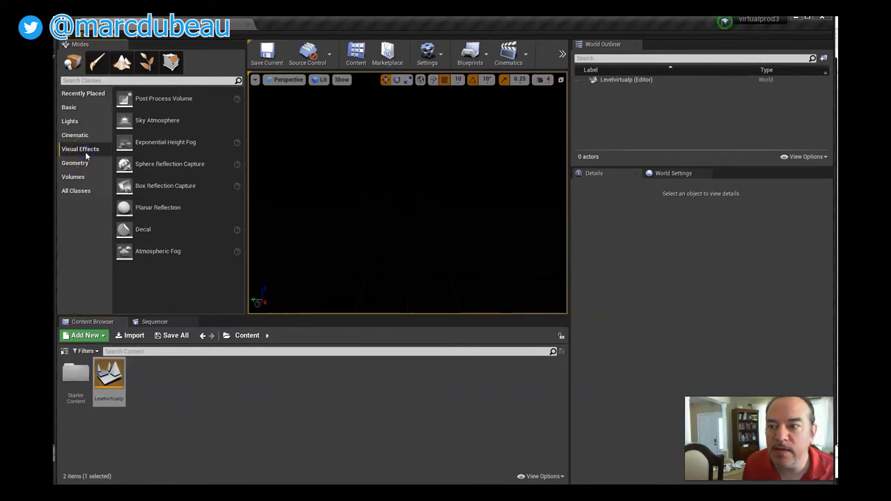
{"action": "left_click", "coordinate": [70, 120]}
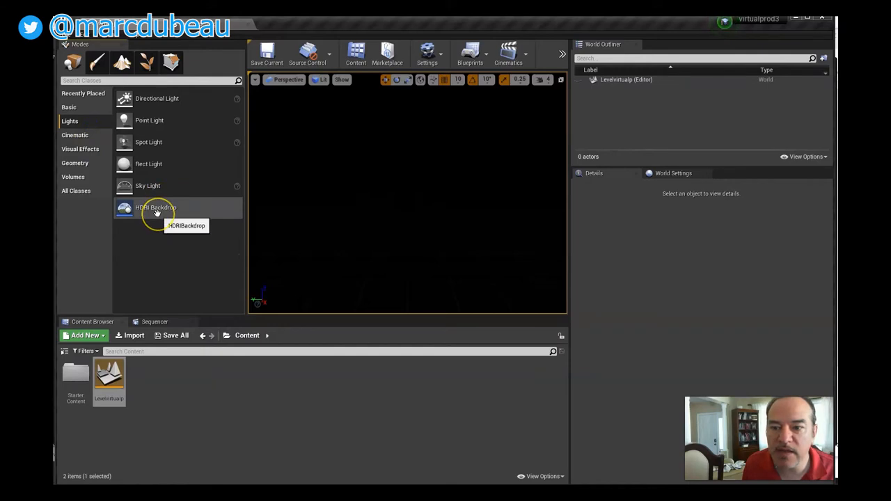
{"action": "mouse_move", "coordinate": [346, 203]}
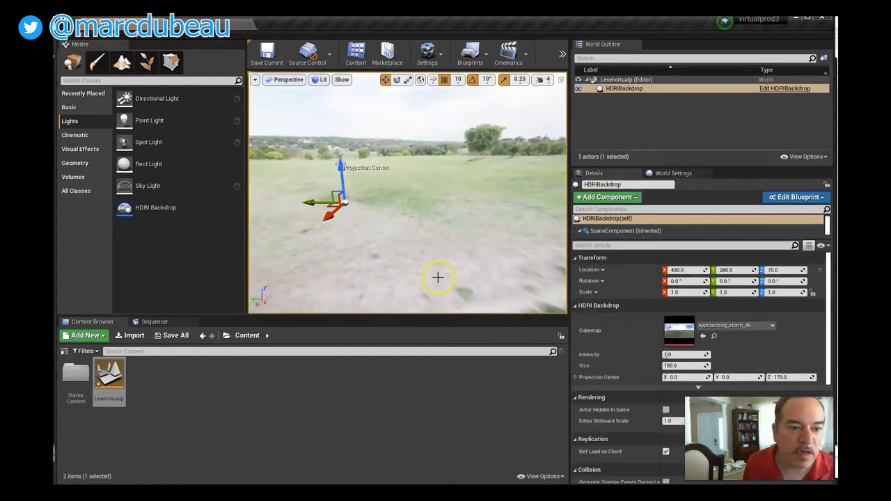
{"action": "mouse_move", "coordinate": [749, 333]}
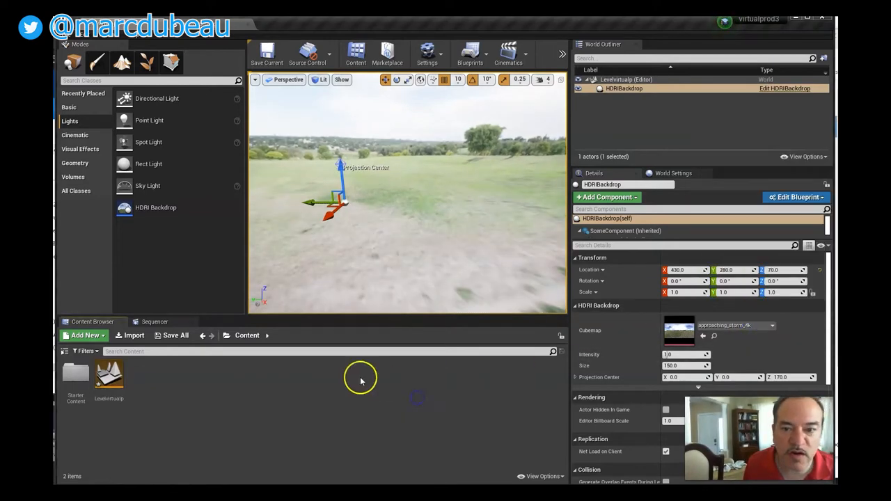
Create a new 'animation' folder in Content and open it.
{"action": "left_click", "coordinate": [85, 335]}
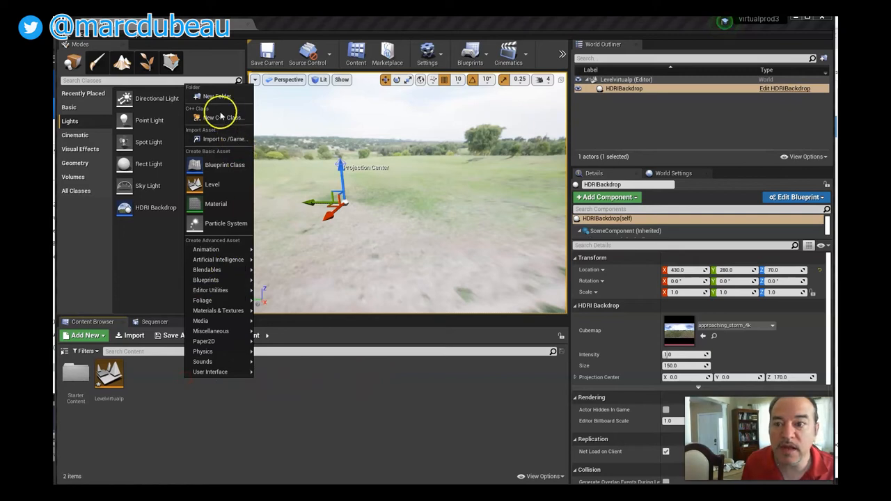
{"action": "left_click", "coordinate": [217, 96]}
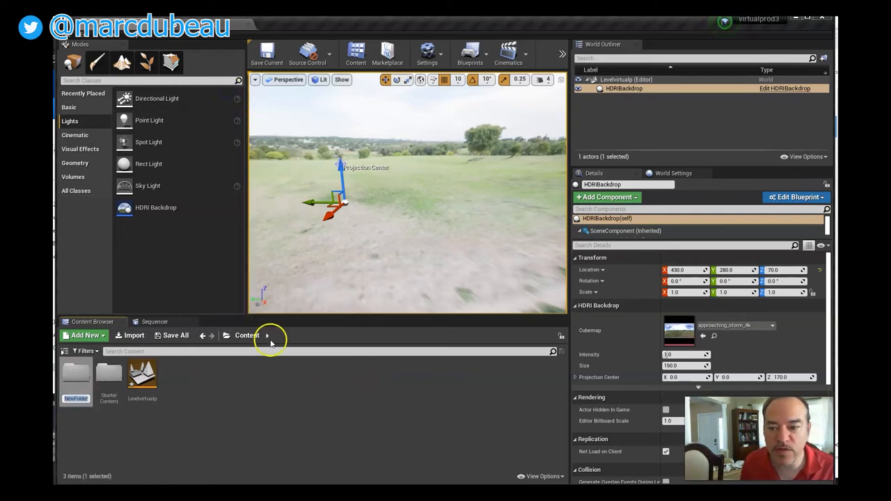
{"action": "mouse_move", "coordinate": [271, 383]}
{"action": "type", "text": "animation"}
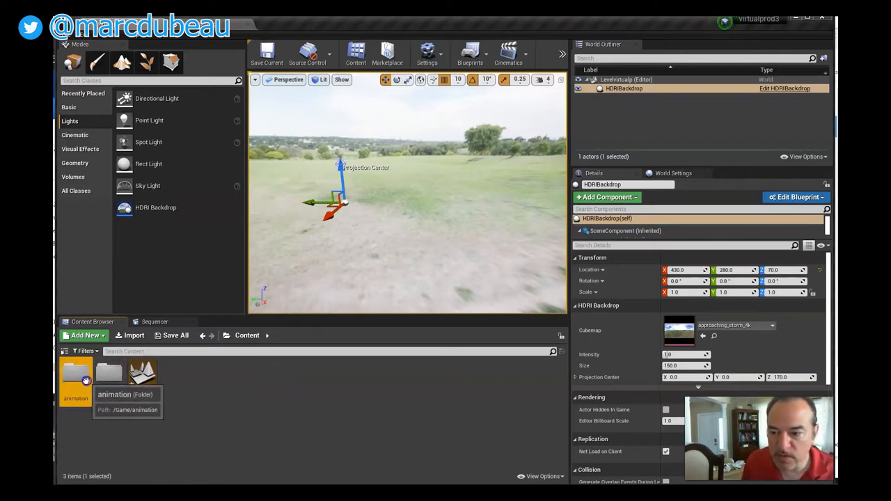
{"action": "double_click", "coordinate": [75, 375]}
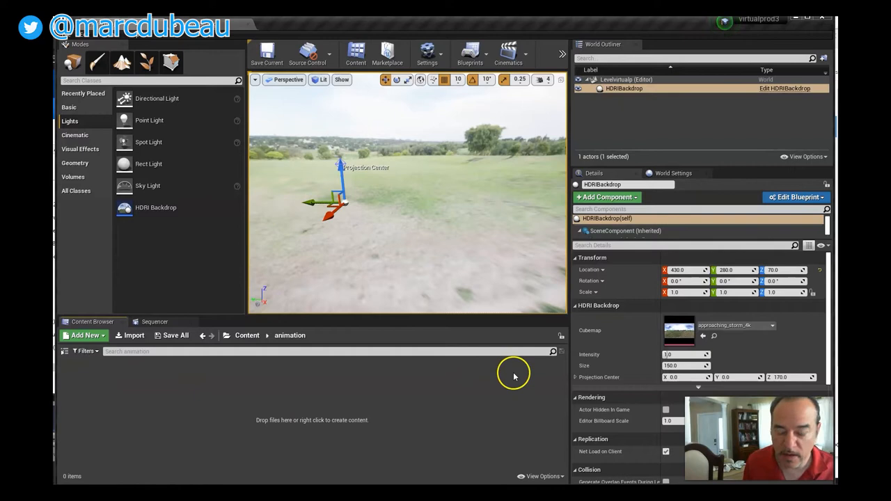
Download the archer's Thinking animation from Mixamo as FBX With Skin.
{"action": "key", "text": "alt+tab"}
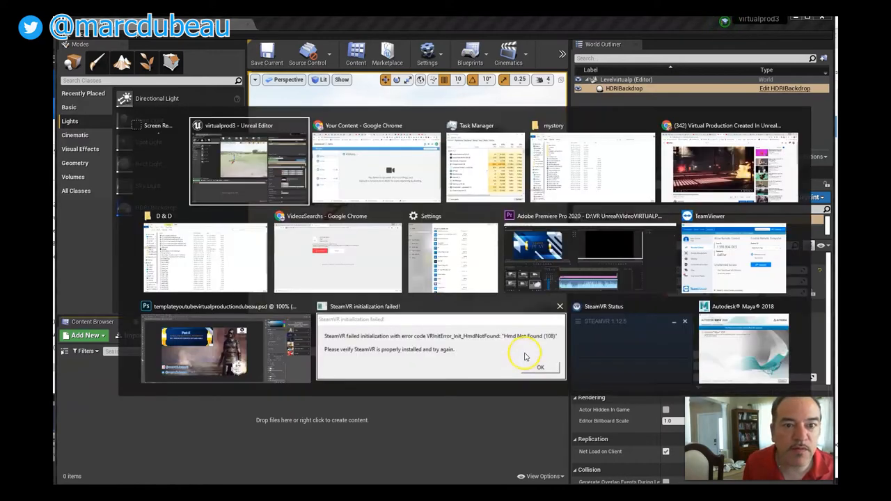
{"action": "left_click", "coordinate": [375, 168]}
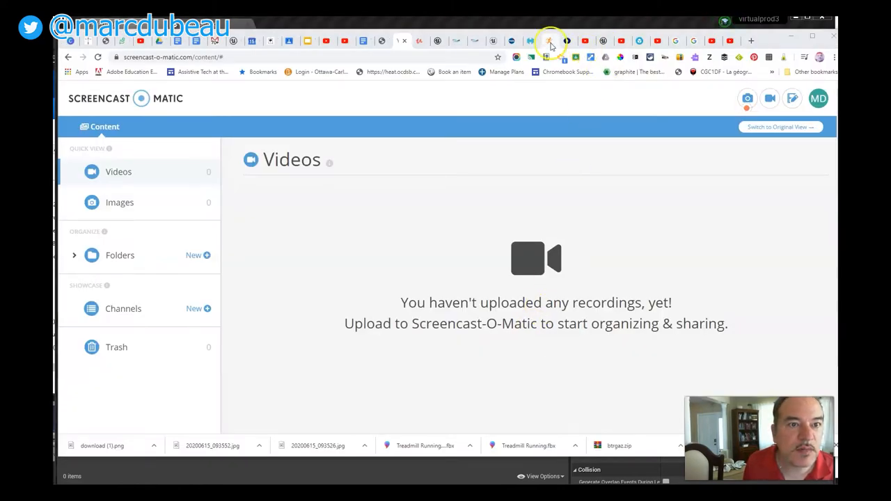
{"action": "left_click", "coordinate": [550, 40]}
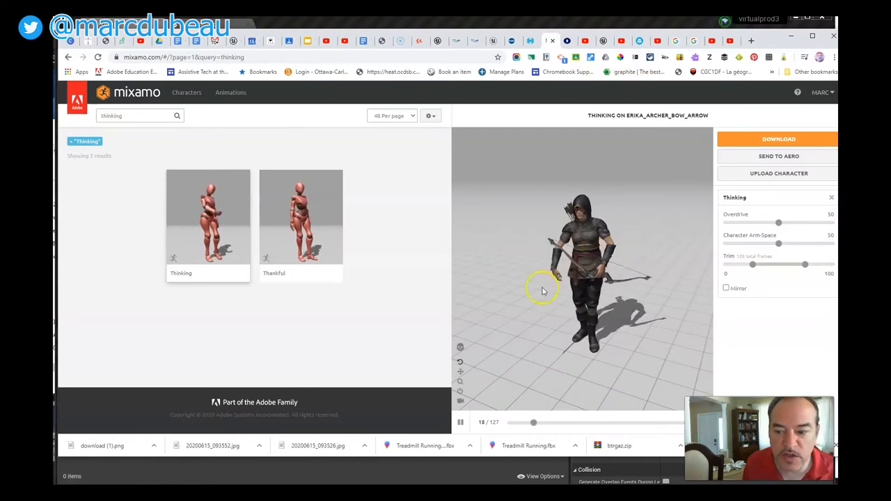
{"action": "left_click", "coordinate": [778, 139]}
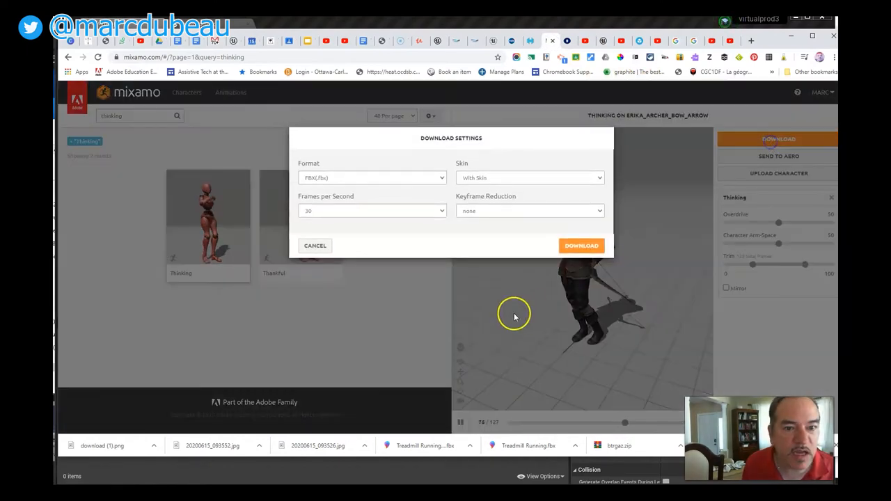
{"action": "left_click", "coordinate": [581, 245]}
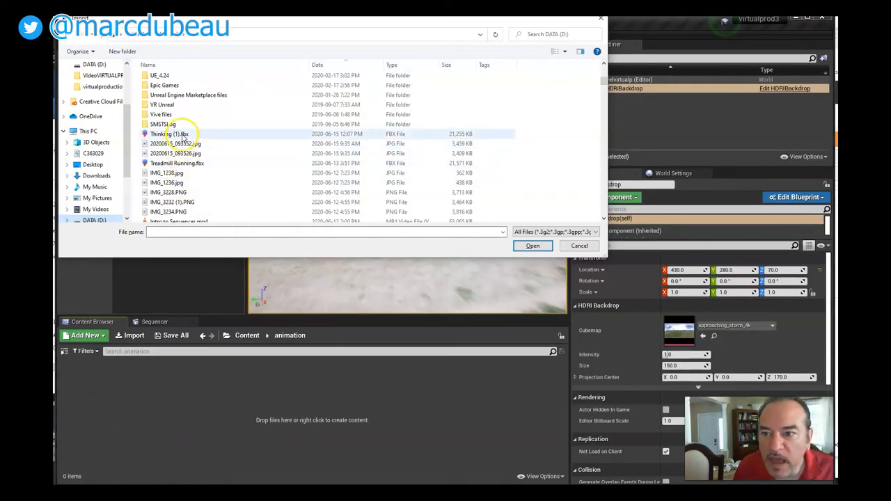
Import Thinking (1).fbx with animations using the Animated Time length.
{"action": "left_click", "coordinate": [533, 246]}
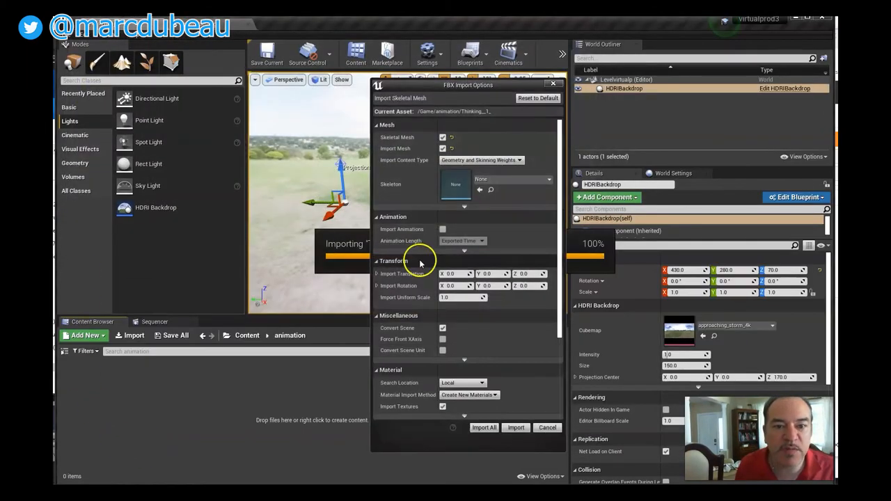
{"action": "mouse_move", "coordinate": [515, 185]}
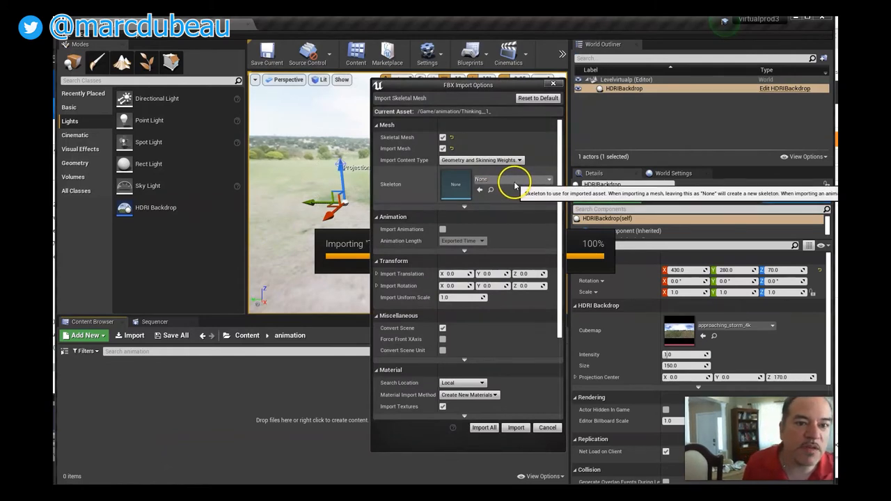
{"action": "mouse_move", "coordinate": [482, 282]}
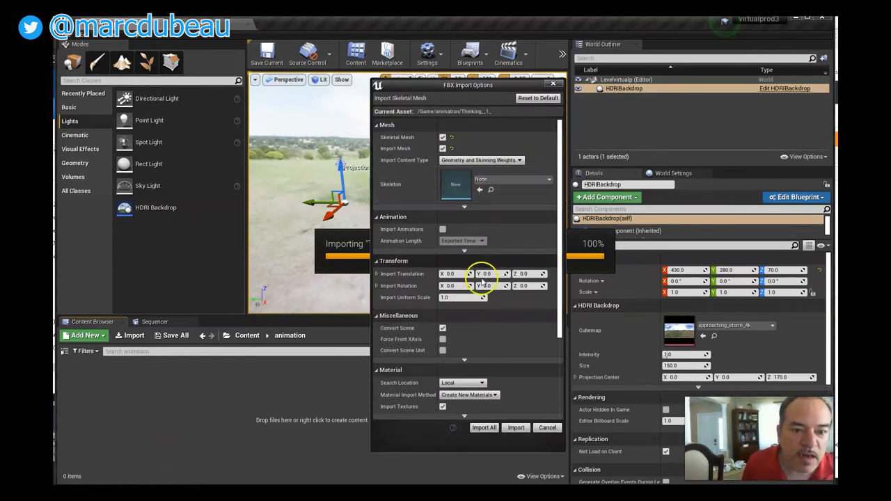
{"action": "mouse_move", "coordinate": [463, 240]}
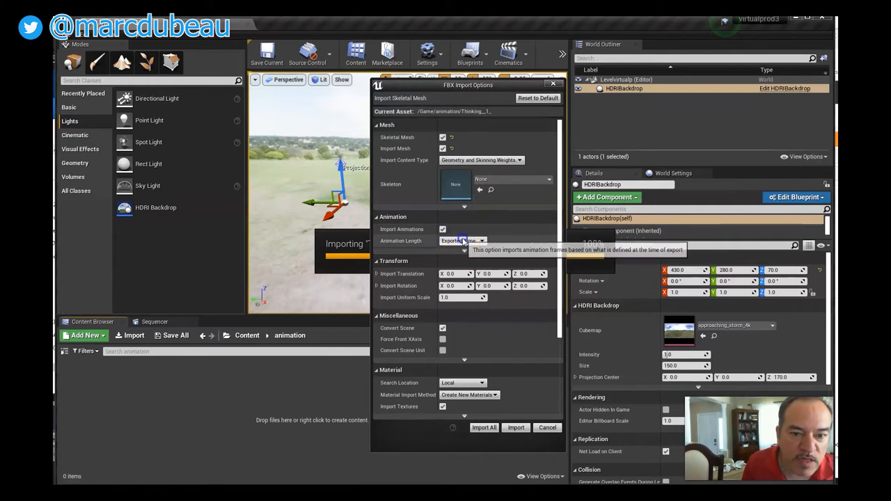
{"action": "left_click", "coordinate": [463, 240]}
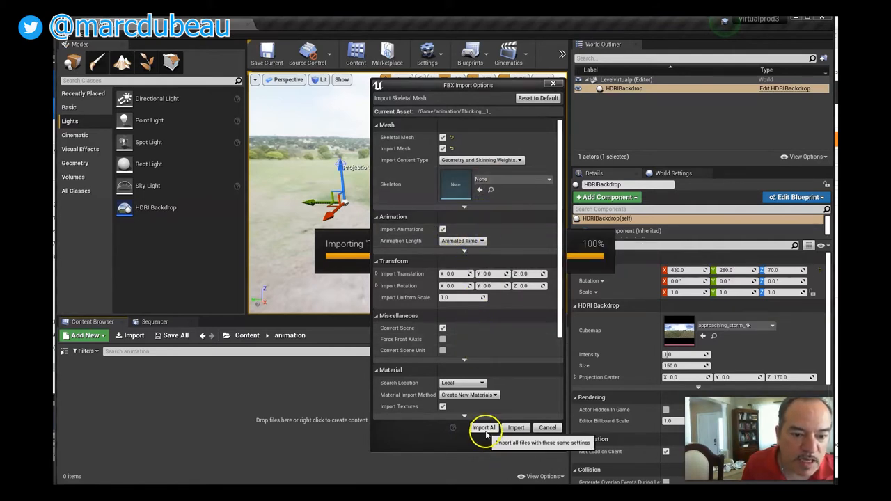
{"action": "left_click", "coordinate": [485, 428]}
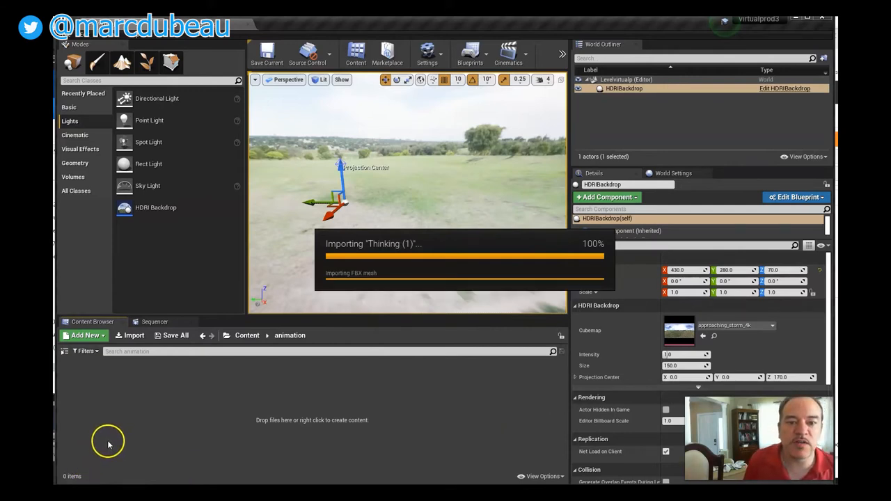
{"action": "mouse_move", "coordinate": [83, 462]}
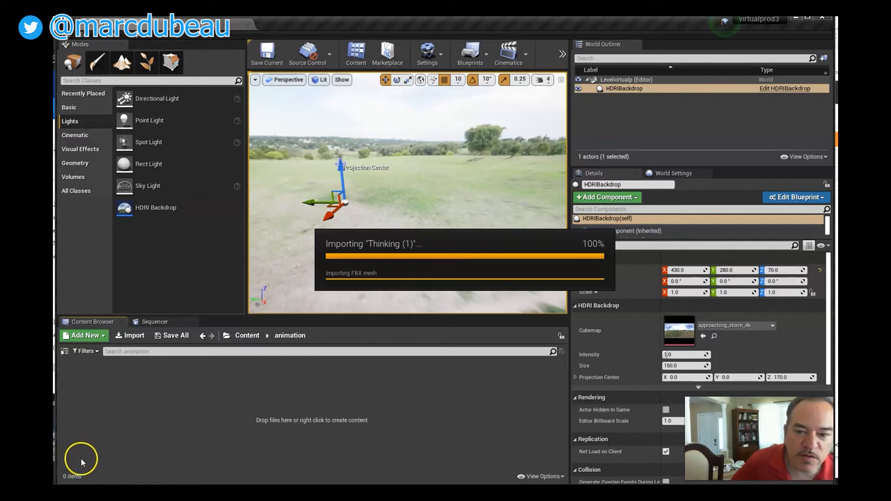
{"action": "mouse_move", "coordinate": [238, 437]}
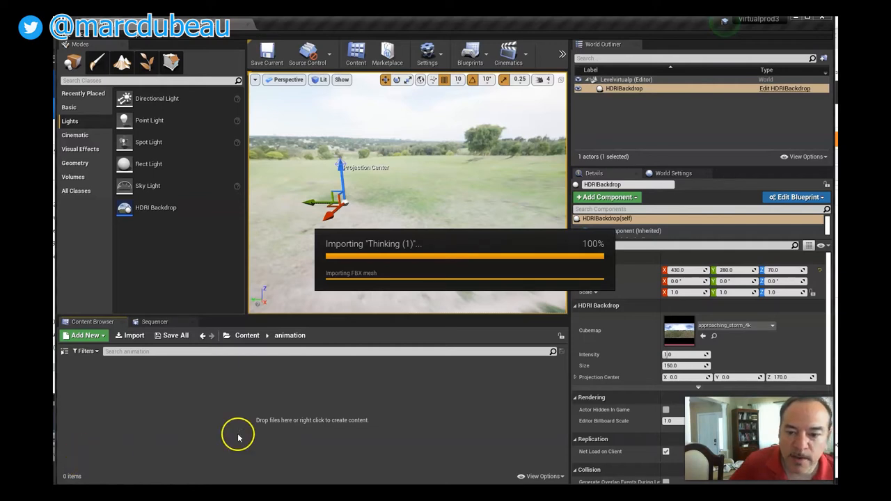
{"action": "mouse_move", "coordinate": [251, 430]}
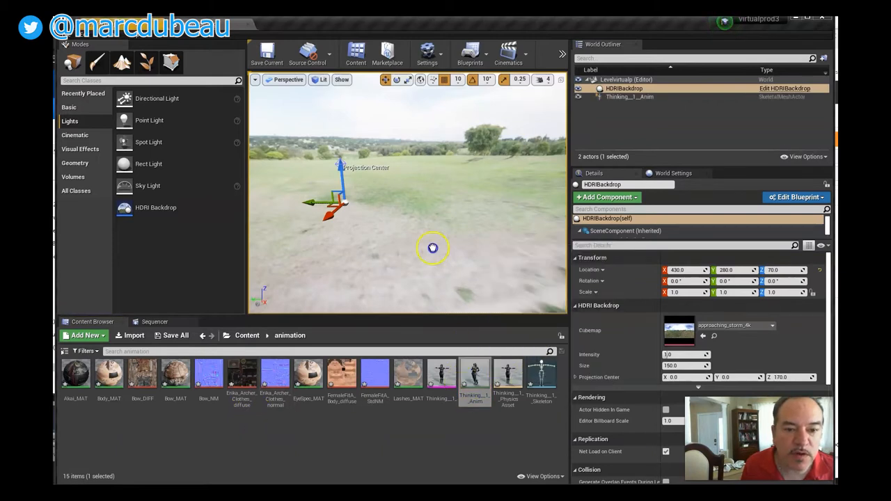
Place Thinking_1_Anim in the level and rotate it about Z to roughly -70°.
{"action": "left_click", "coordinate": [629, 97]}
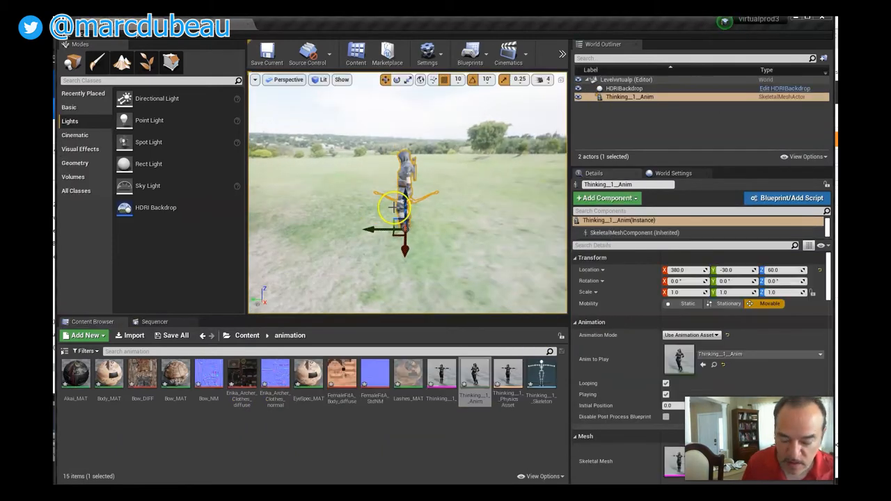
{"action": "left_click", "coordinate": [397, 80]}
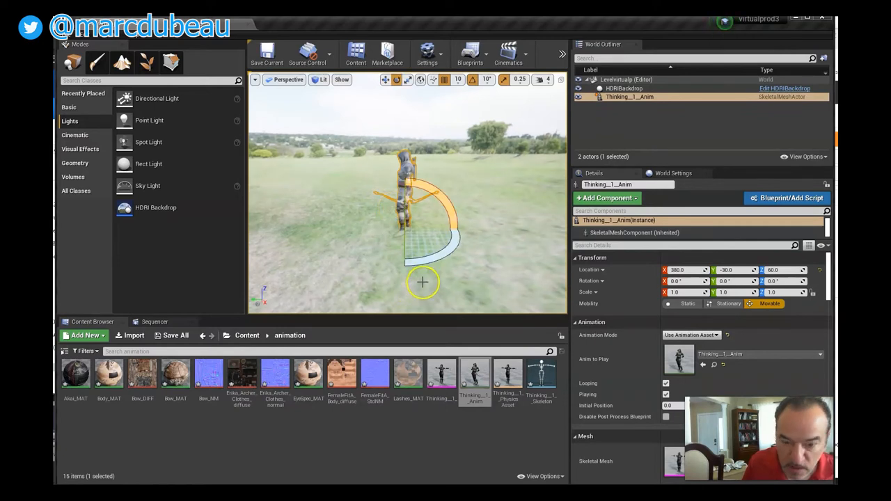
{"action": "left_click_drag", "start_coordinate": [423, 282], "coordinate": [505, 207]}
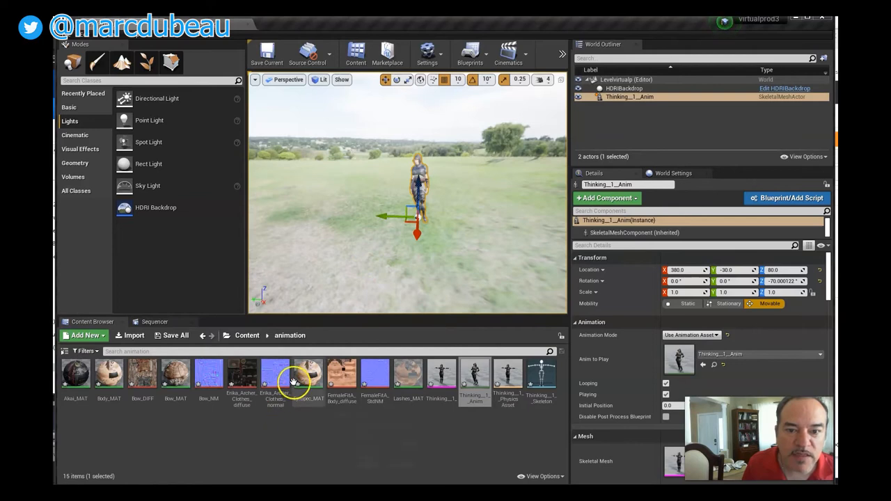
Place two P_Fire emitters and a P_Steam_Lit emitter from StarterContent Particles around the archer.
{"action": "left_click", "coordinate": [247, 335]}
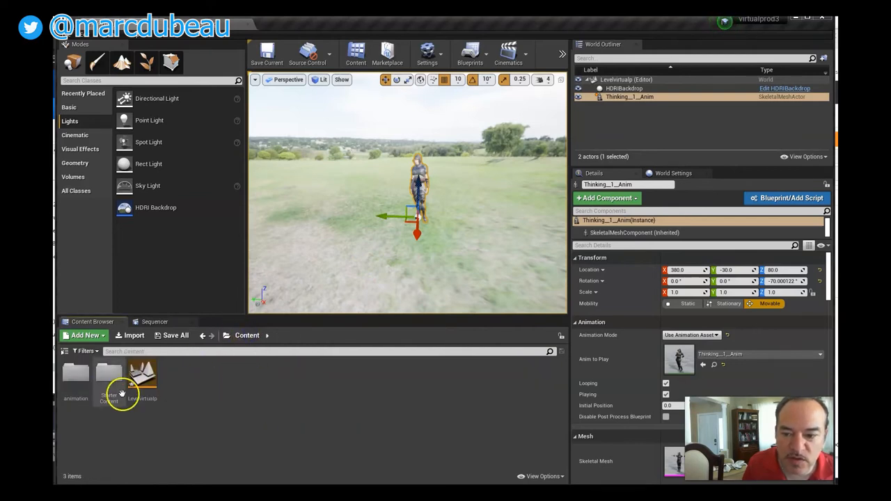
{"action": "double_click", "coordinate": [109, 376]}
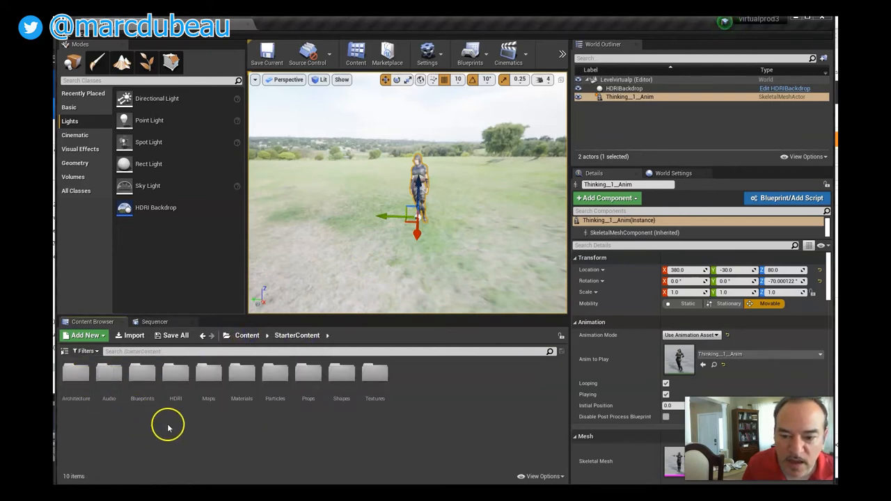
{"action": "mouse_move", "coordinate": [145, 415]}
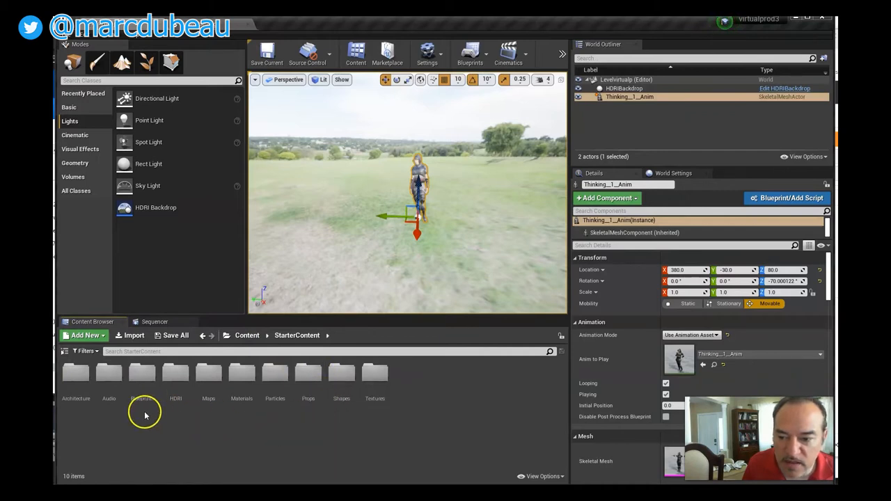
{"action": "double_click", "coordinate": [275, 373]}
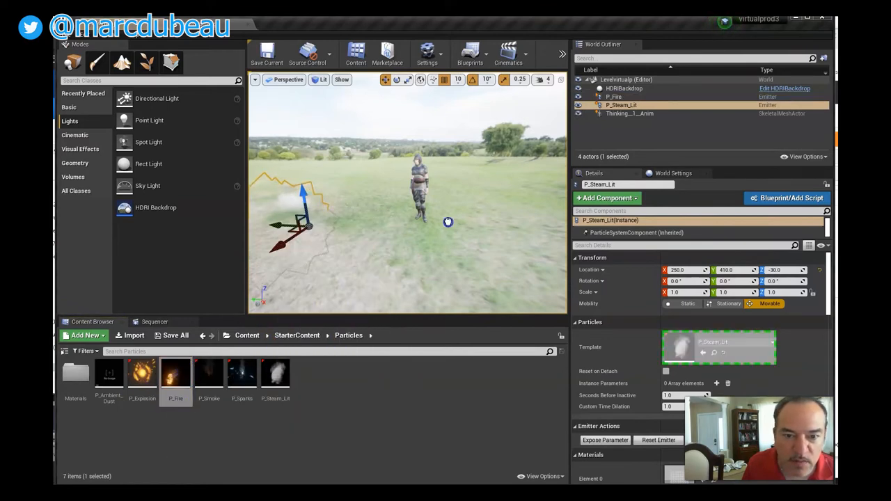
{"action": "left_click", "coordinate": [615, 96]}
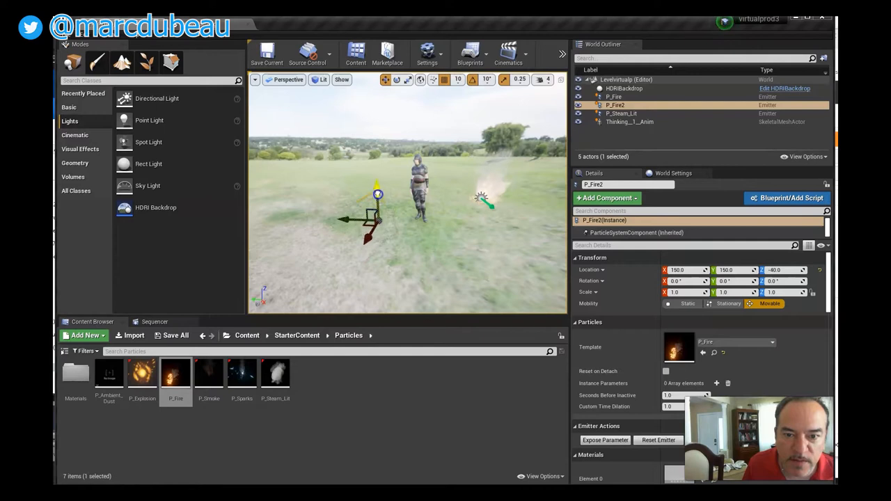
{"action": "left_click_drag", "start_coordinate": [376, 215], "coordinate": [355, 202]}
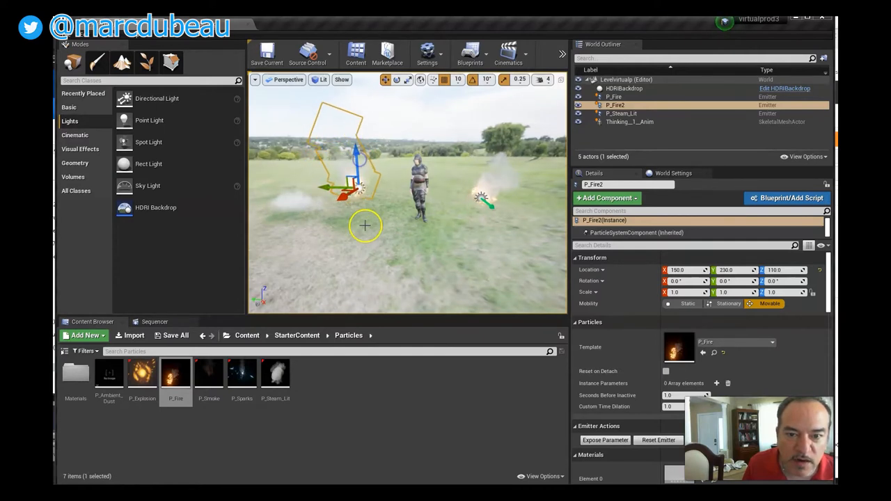
{"action": "left_click", "coordinate": [621, 114]}
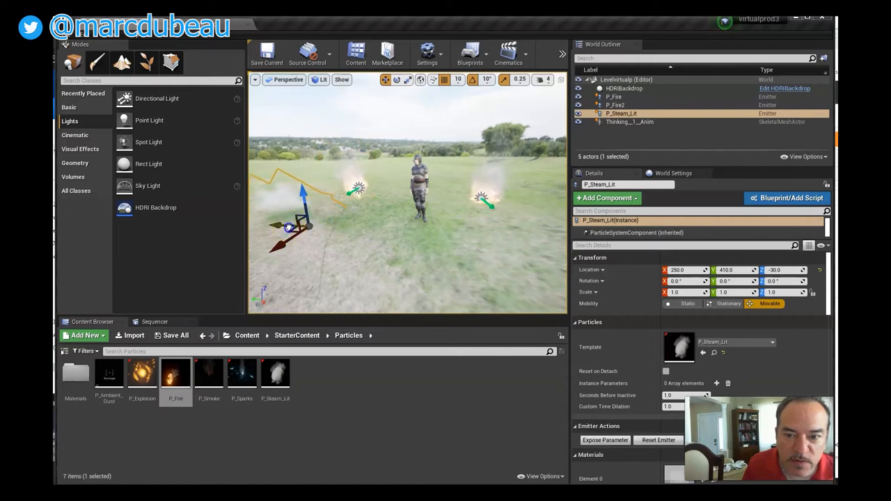
{"action": "left_click_drag", "start_coordinate": [292, 227], "coordinate": [376, 236]}
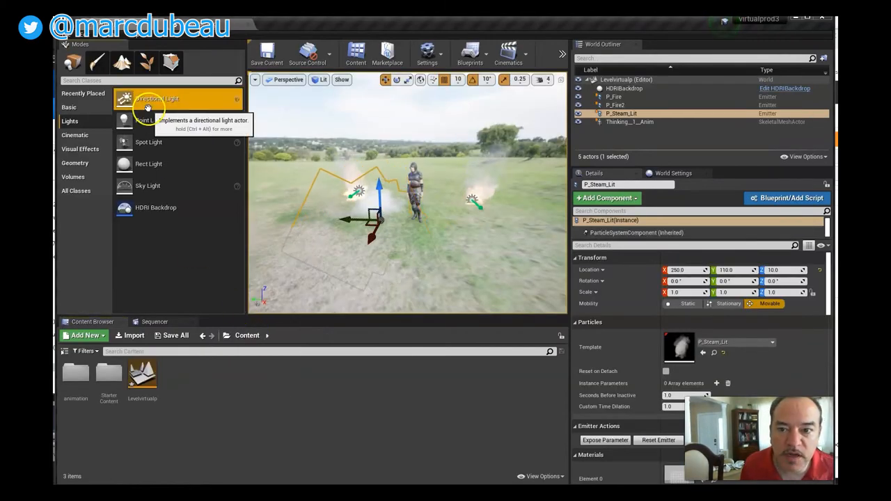
{"action": "left_click", "coordinate": [157, 98]}
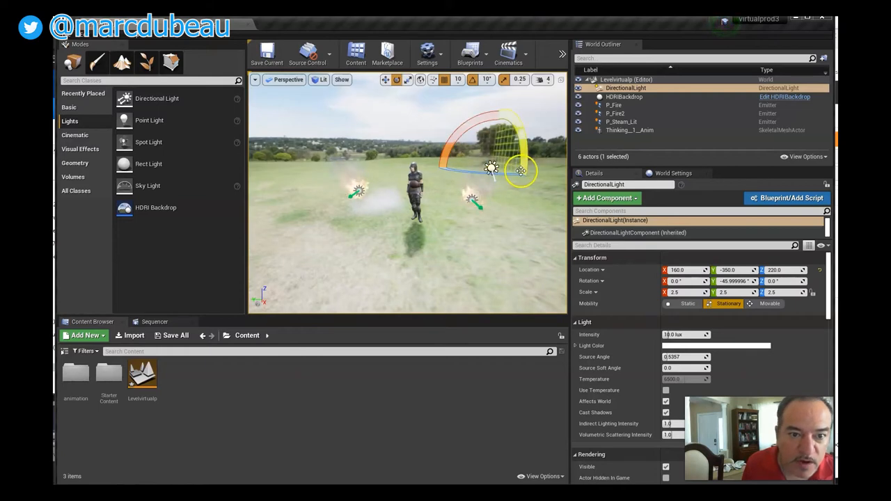
{"action": "left_click_drag", "start_coordinate": [521, 171], "coordinate": [512, 125]}
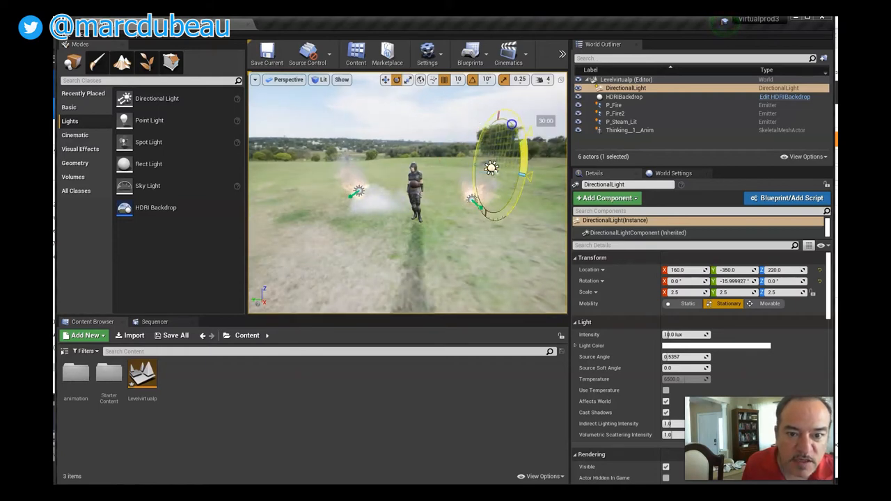
{"action": "left_click_drag", "start_coordinate": [512, 124], "coordinate": [512, 140]}
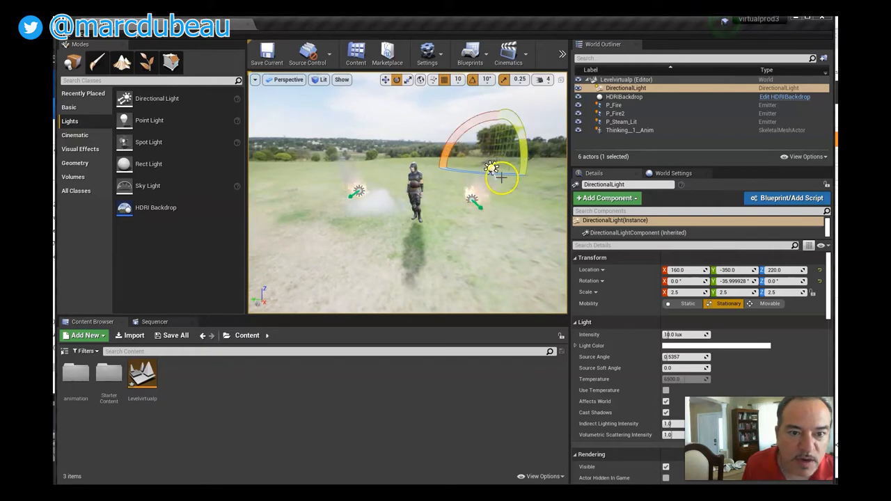
{"action": "left_click_drag", "start_coordinate": [491, 167], "coordinate": [418, 175]}
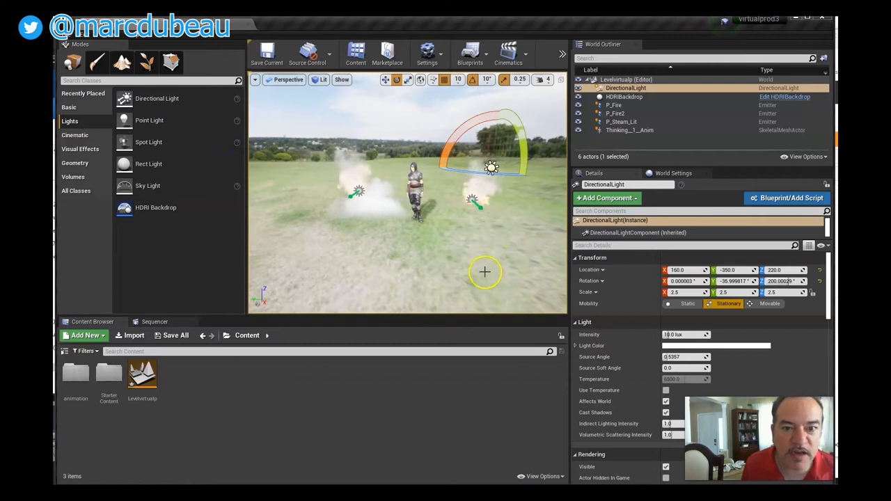
Add a Sky Light to the level with a warm salmon-red light colour.
{"action": "left_click", "coordinate": [79, 149]}
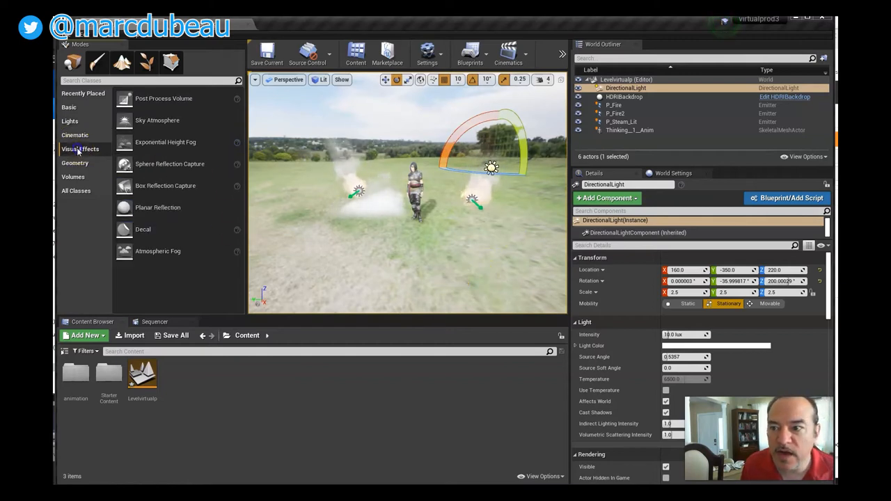
{"action": "mouse_move", "coordinate": [159, 252]}
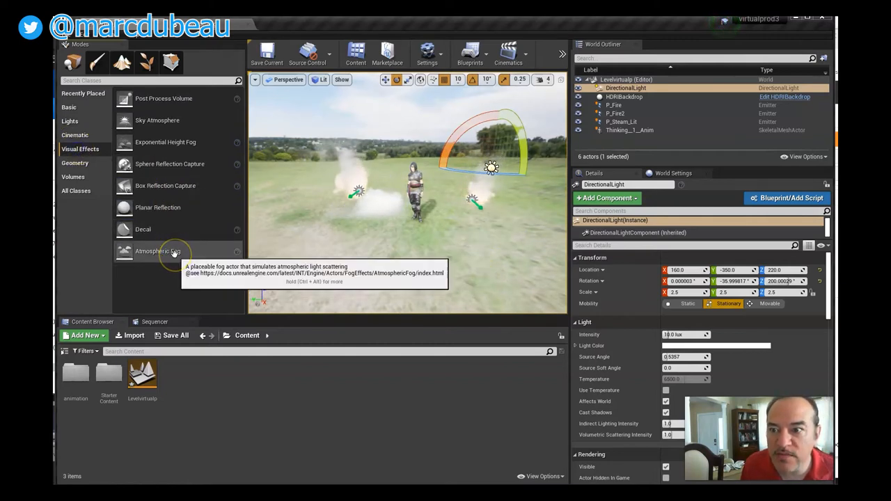
{"action": "left_click", "coordinate": [70, 121]}
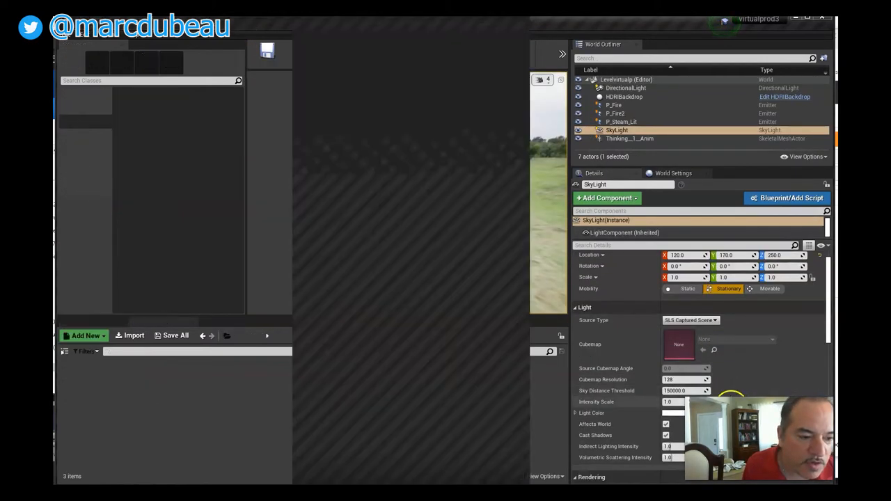
{"action": "left_click", "coordinate": [689, 413]}
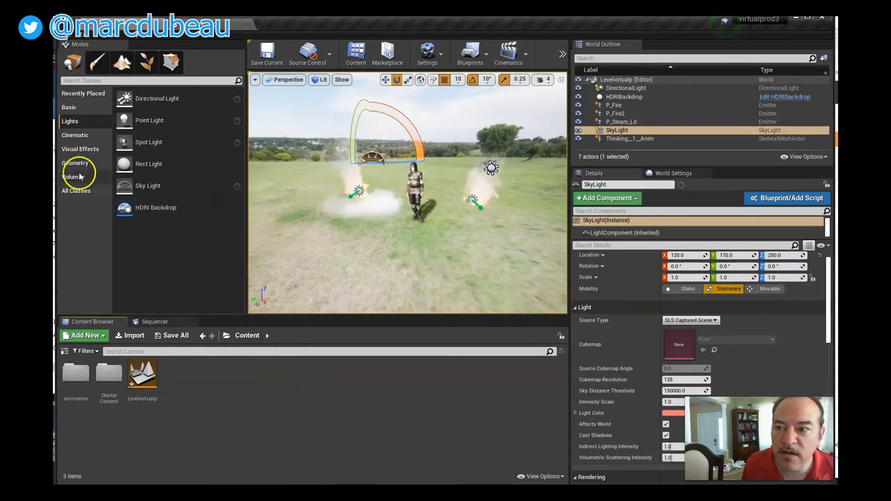
{"action": "left_click", "coordinate": [80, 149]}
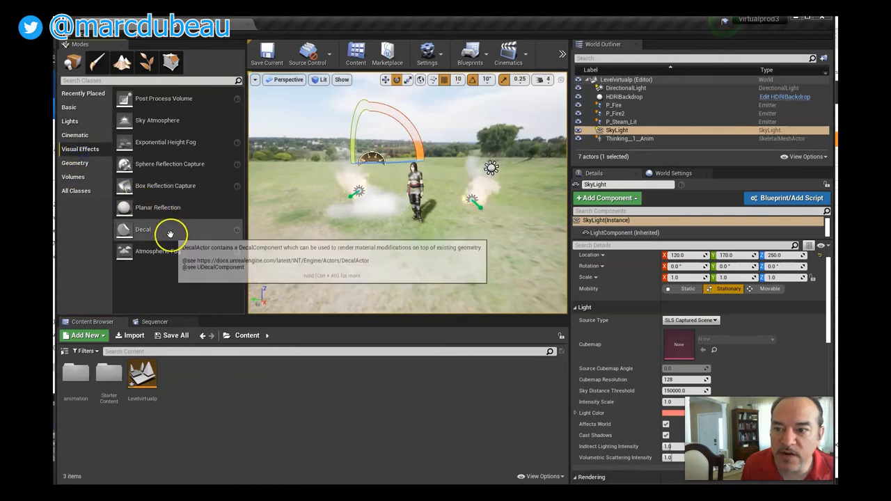
{"action": "mouse_move", "coordinate": [169, 251]}
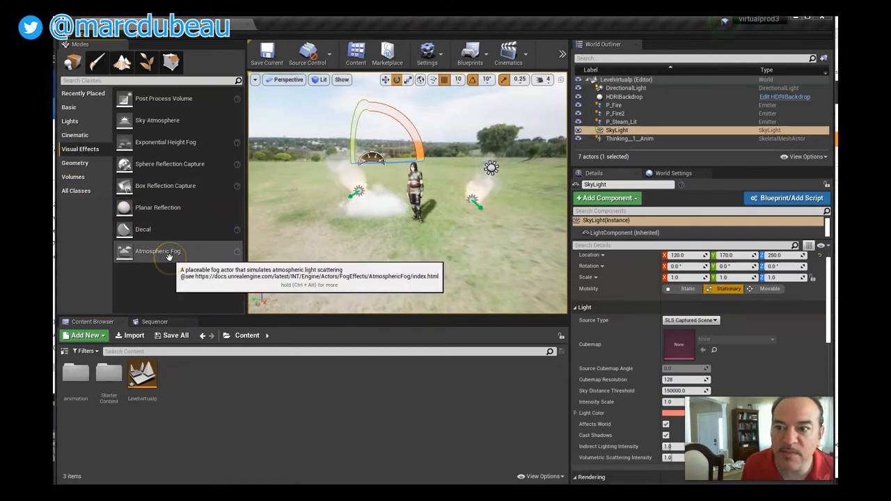
{"action": "mouse_move", "coordinate": [158, 120]}
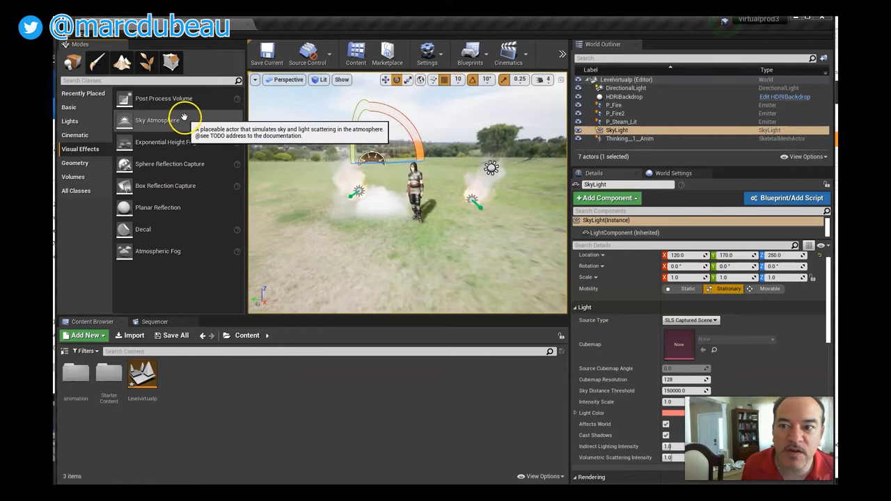
{"action": "mouse_move", "coordinate": [172, 101]}
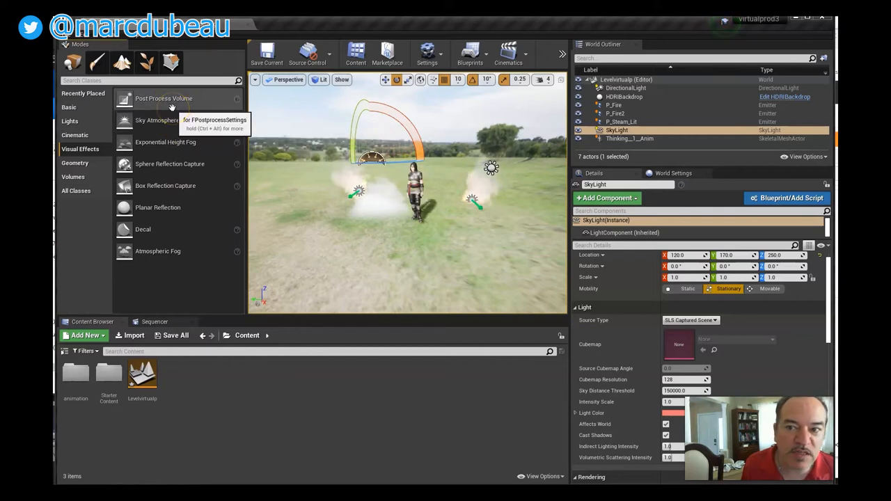
{"action": "mouse_move", "coordinate": [187, 120]}
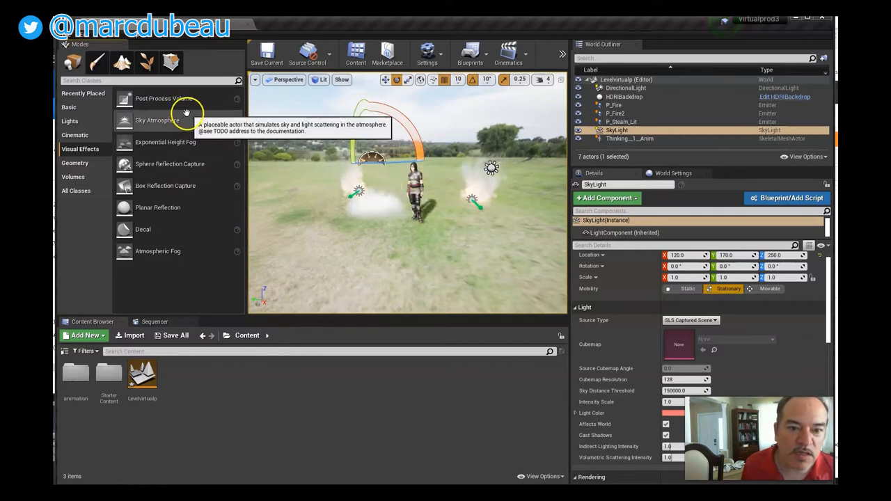
{"action": "scroll", "scroll_direction": "down", "scroll_amount": 3}
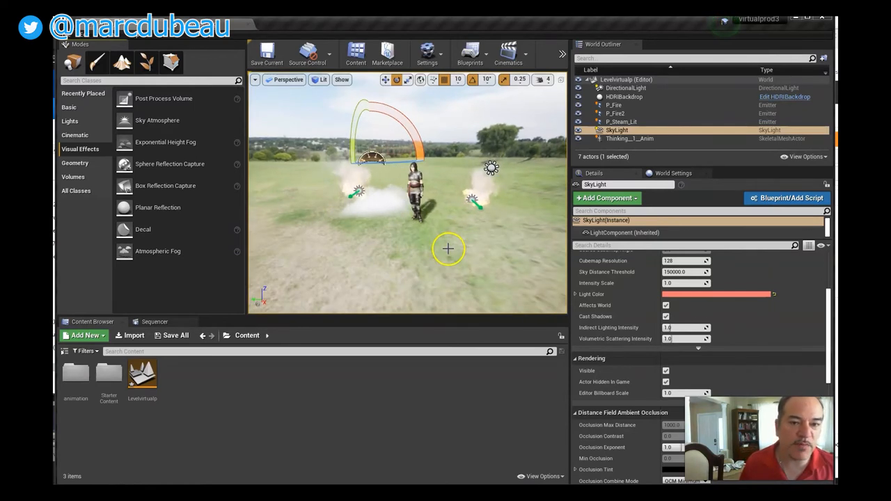
{"action": "mouse_move", "coordinate": [440, 225]}
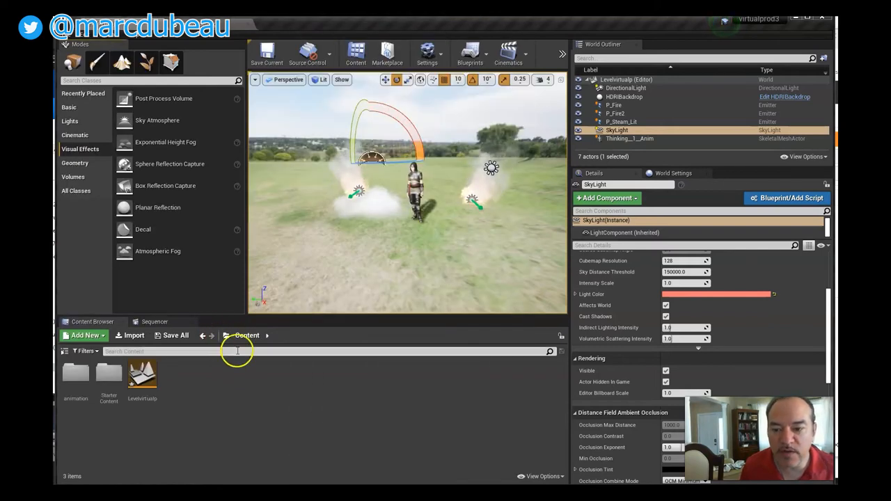
Create a new Level Sequence asset from Add New > Animation, named 'quickjob'.
{"action": "left_click", "coordinate": [84, 334]}
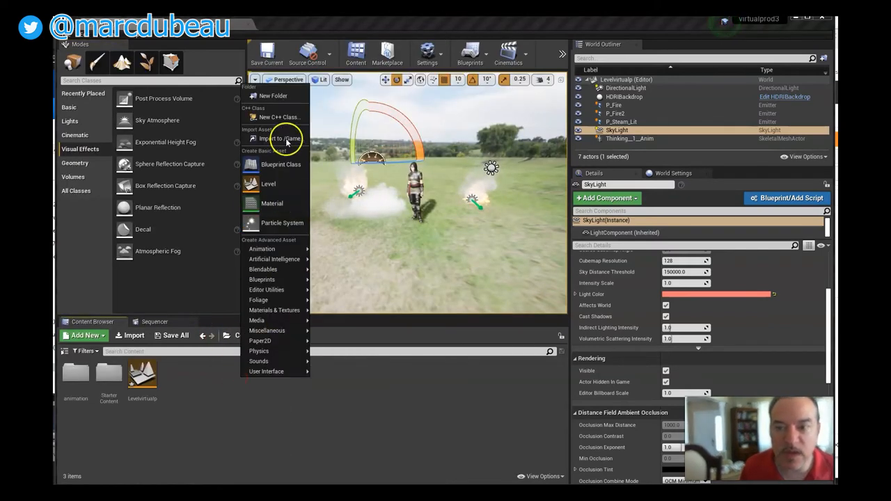
{"action": "left_click", "coordinate": [231, 402]}
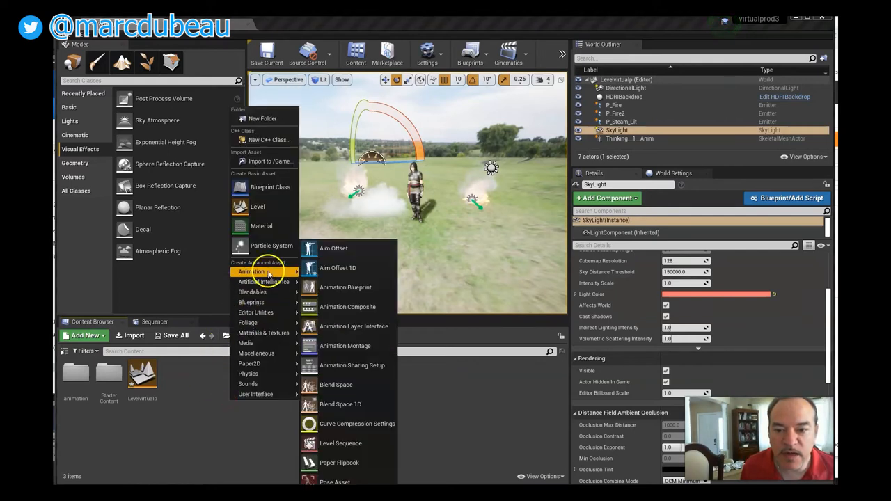
{"action": "left_click", "coordinate": [340, 443]}
{"action": "type", "text": "quick"}
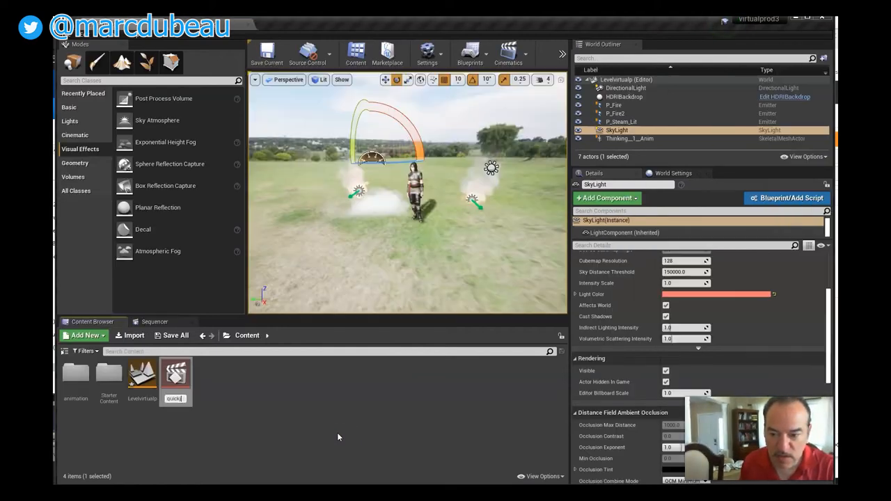
{"action": "mouse_move", "coordinate": [176, 376]}
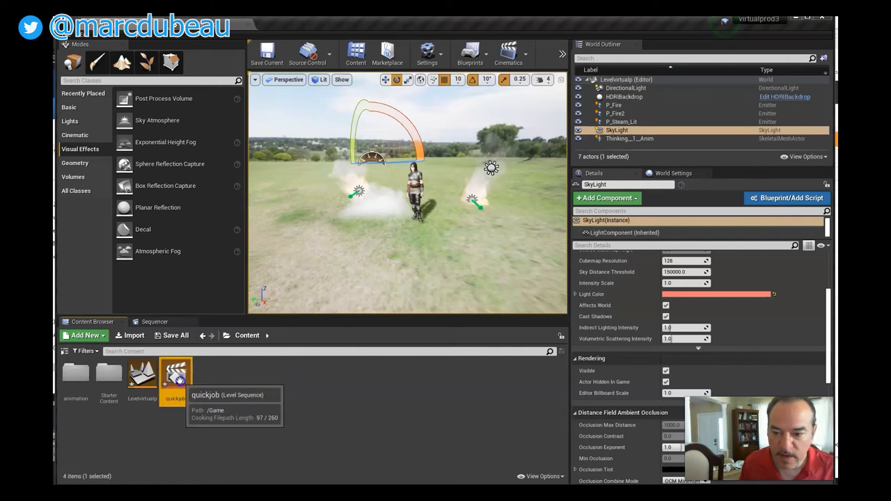
Open the quickjob Level Sequence in Sequencer, add a Shots track and try adding a shot.
{"action": "double_click", "coordinate": [176, 373]}
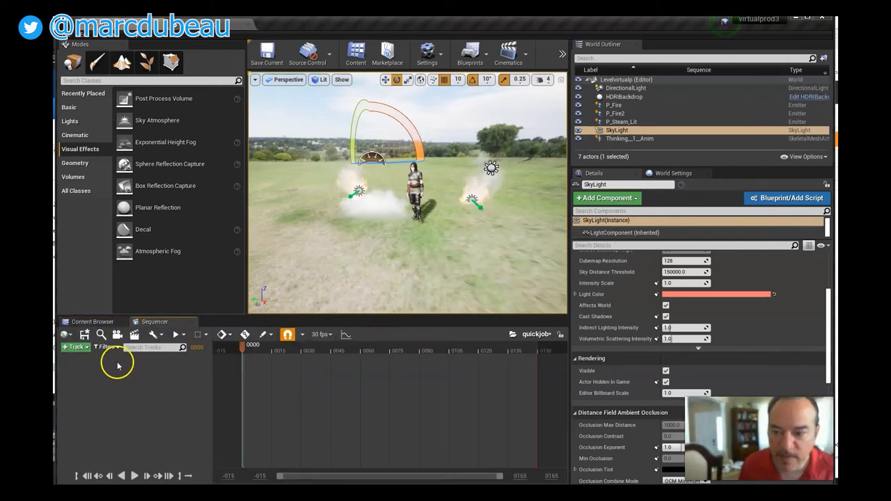
{"action": "left_click", "coordinate": [75, 347]}
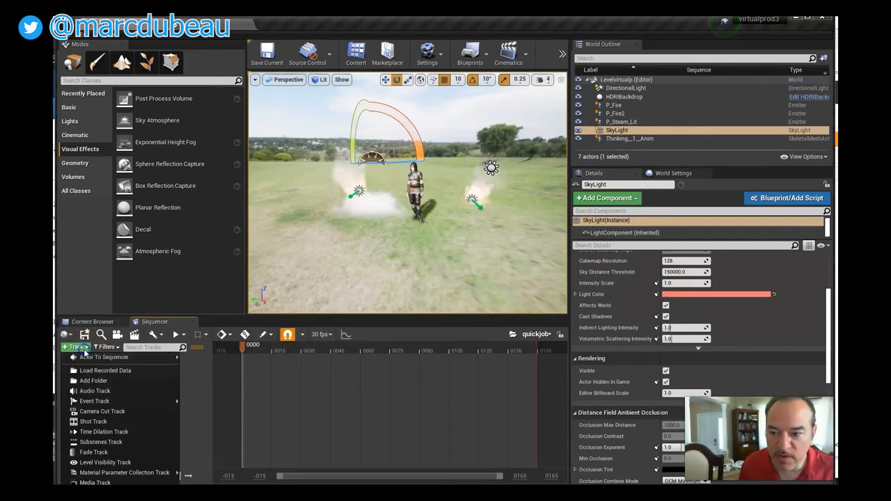
{"action": "left_click", "coordinate": [92, 422]}
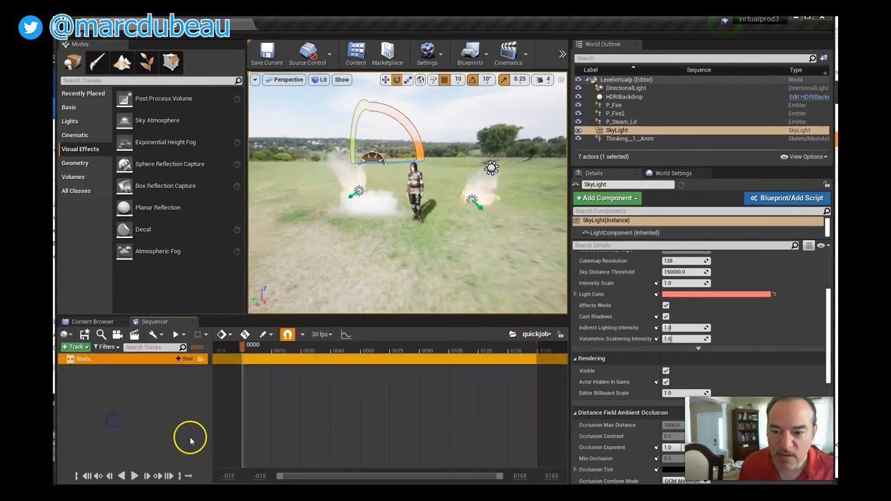
{"action": "mouse_move", "coordinate": [329, 392]}
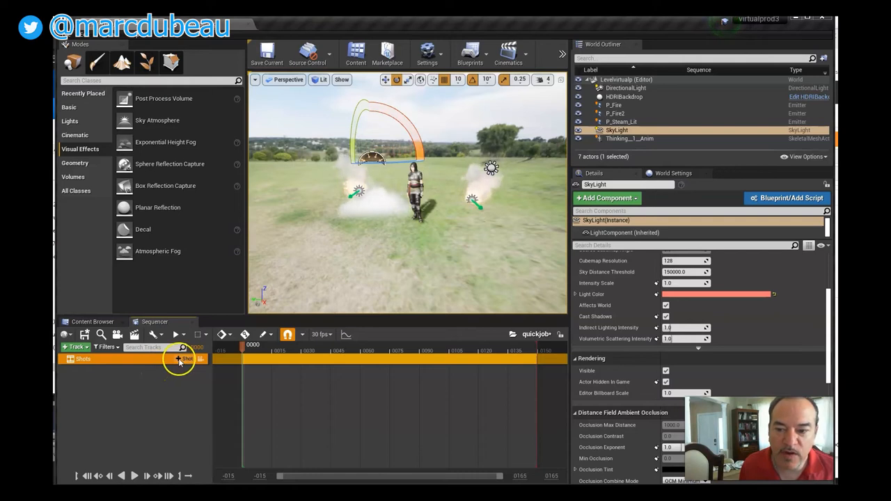
{"action": "left_click", "coordinate": [184, 358]}
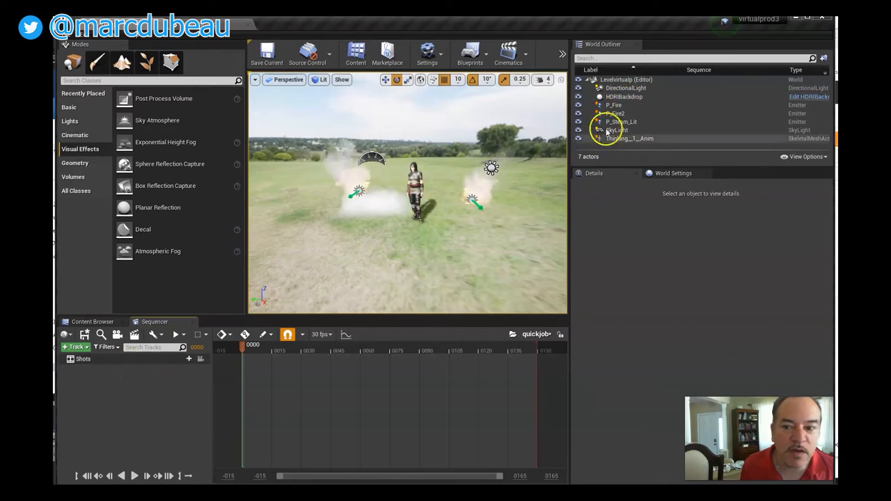
{"action": "mouse_move", "coordinate": [117, 334]}
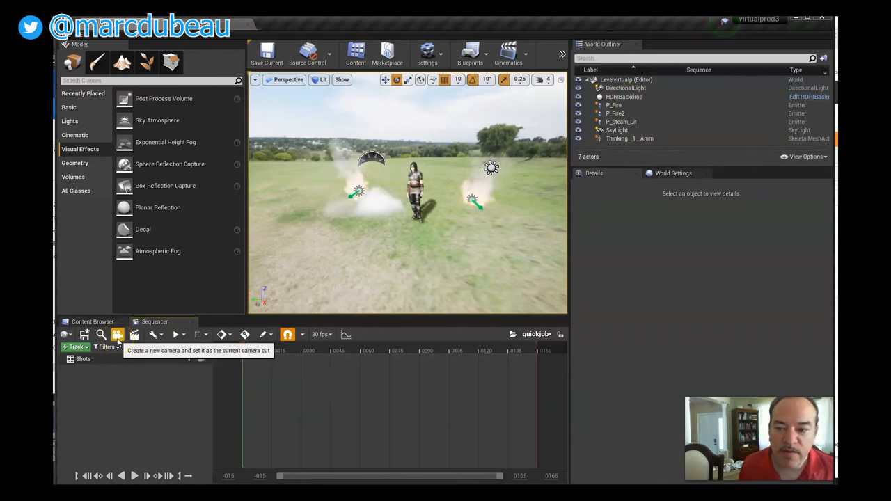
Show the Cinematic modes, create a spawned Cine Camera Actor, and select its sequence track.
{"action": "left_click", "coordinate": [116, 334]}
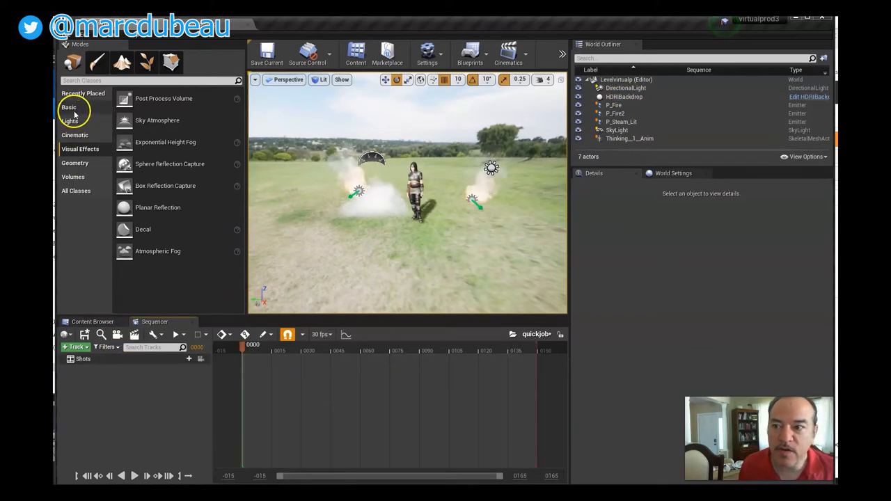
{"action": "left_click", "coordinate": [74, 135]}
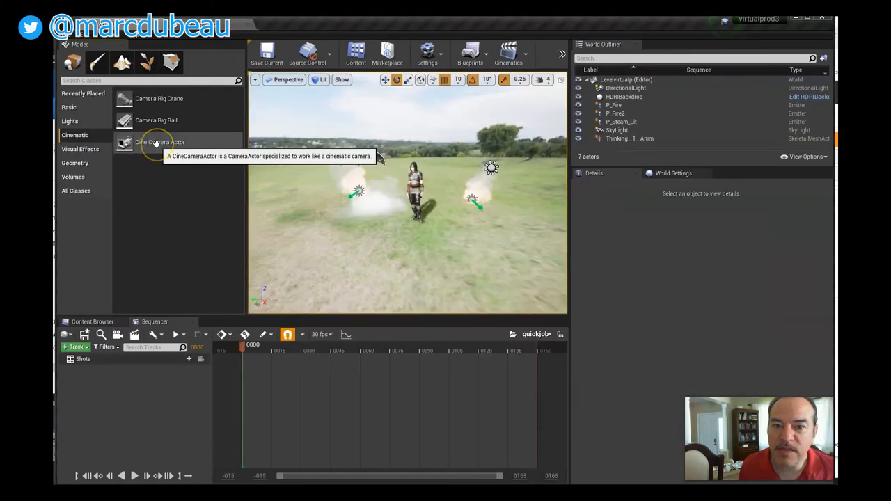
{"action": "mouse_move", "coordinate": [671, 134]}
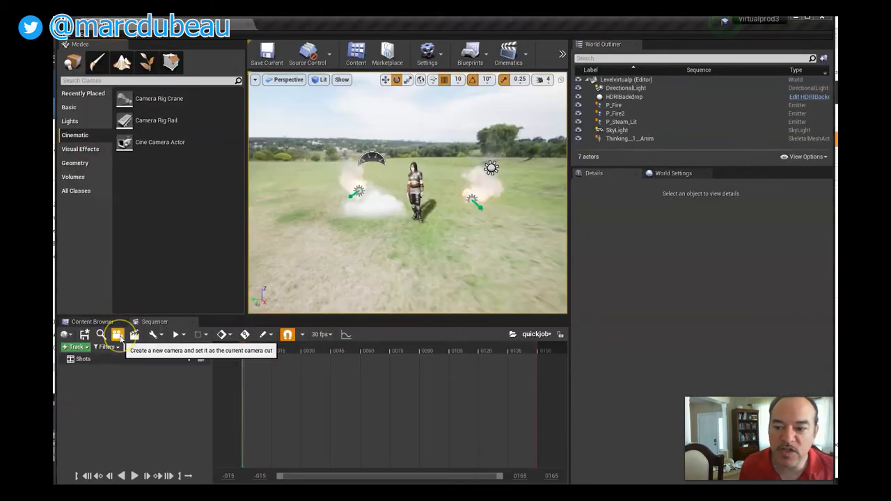
{"action": "left_click", "coordinate": [118, 334]}
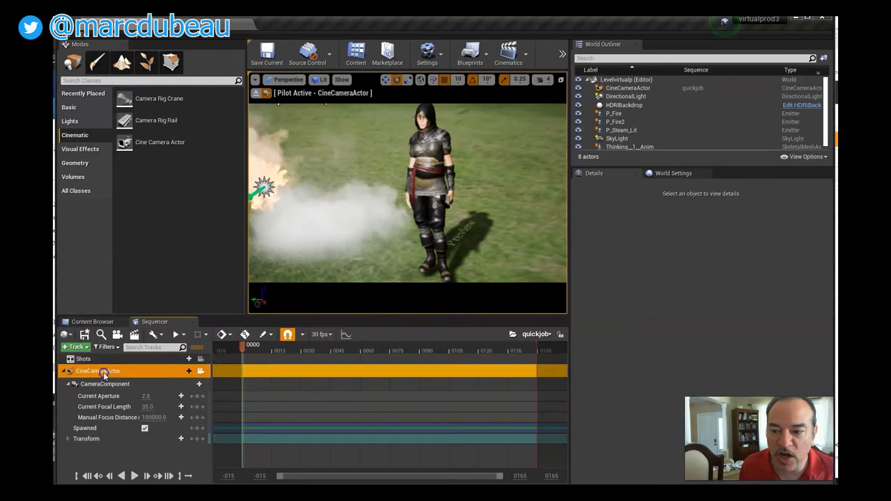
{"action": "left_click", "coordinate": [98, 371]}
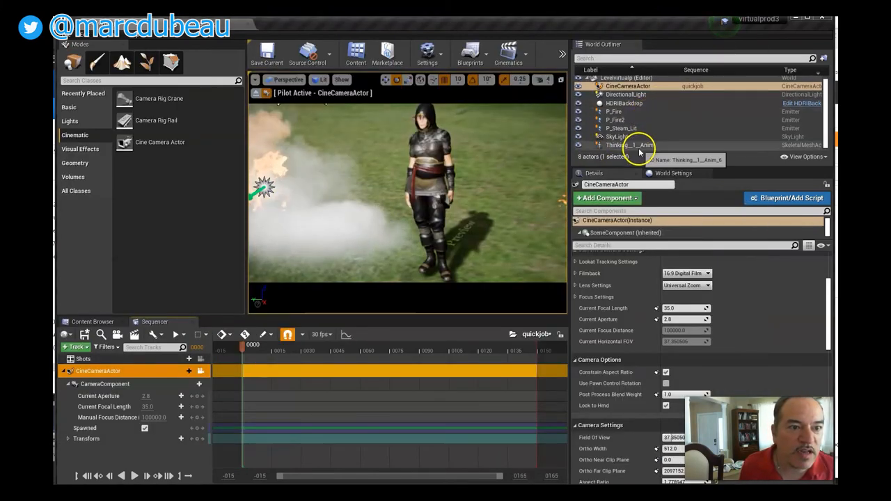
Select the Thinking archer and add an Animation track using Thinking_1_Anim.
{"action": "left_click", "coordinate": [627, 145]}
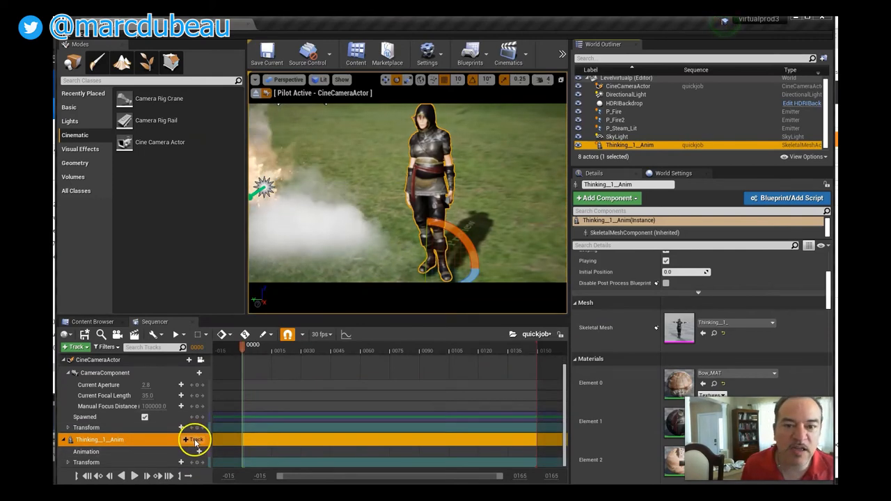
{"action": "left_click", "coordinate": [193, 439]}
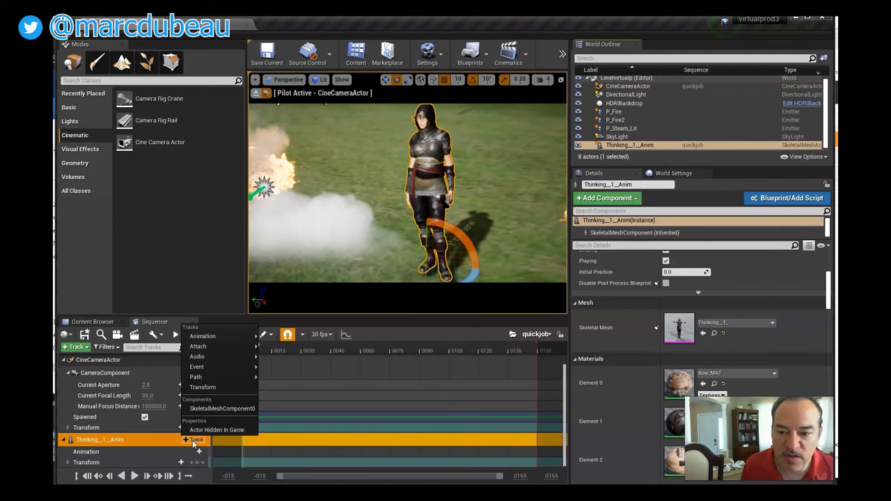
{"action": "left_click", "coordinate": [201, 337]}
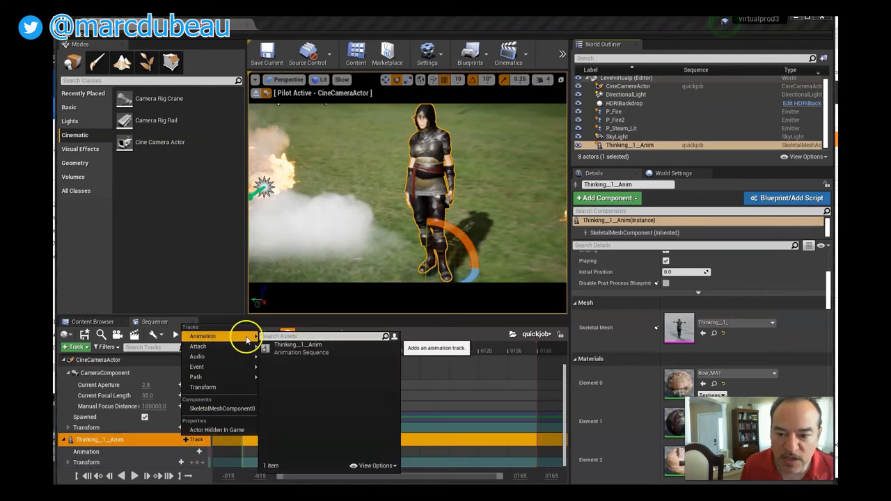
{"action": "left_click", "coordinate": [298, 345]}
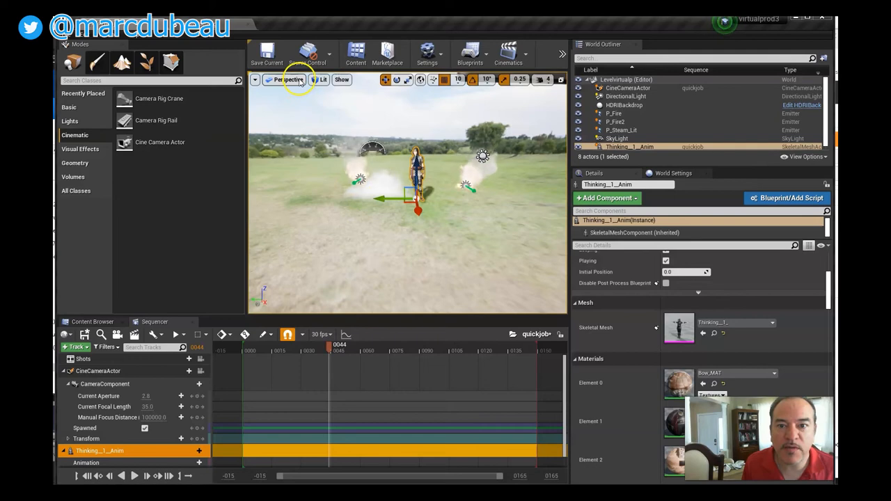
{"action": "left_click", "coordinate": [287, 79]}
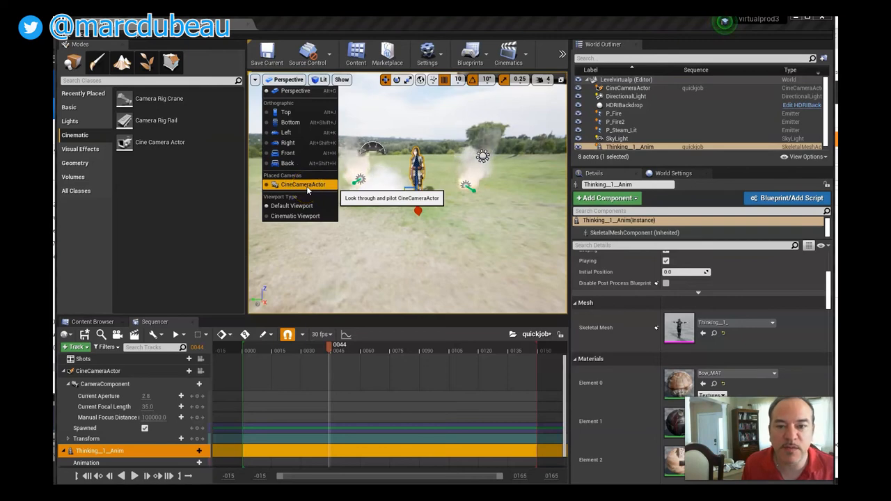
{"action": "left_click", "coordinate": [302, 183]}
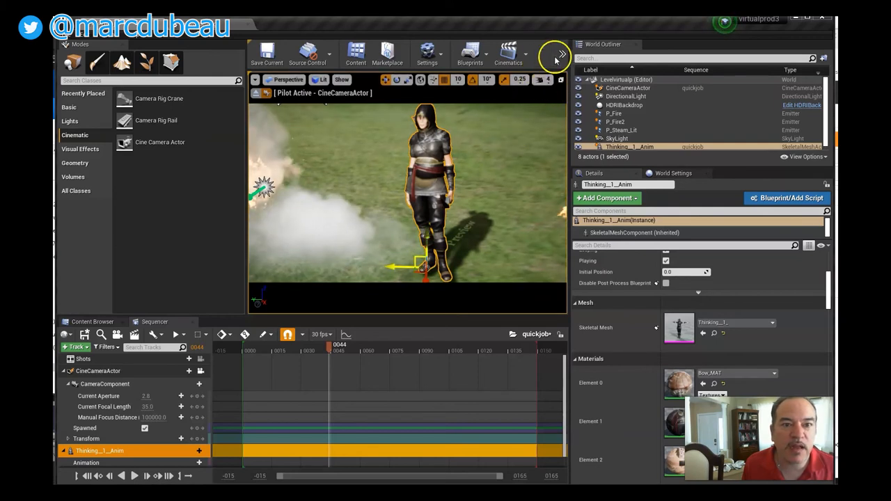
{"action": "left_click", "coordinate": [285, 79]}
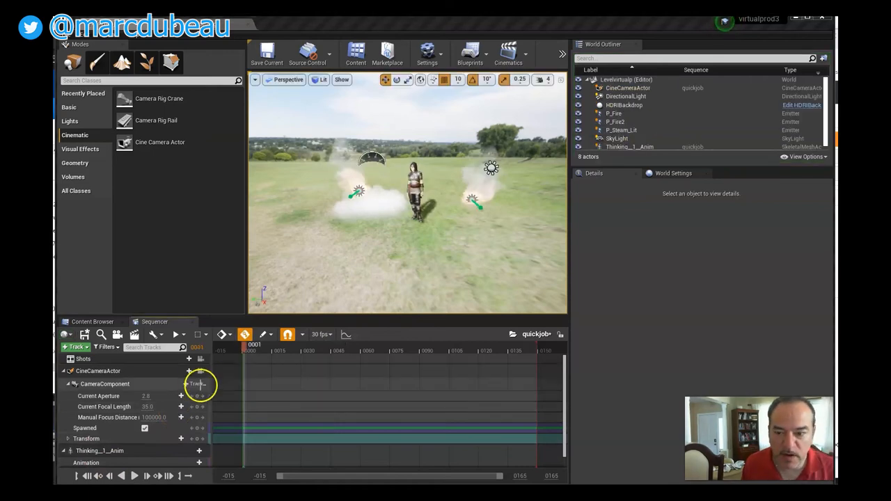
{"action": "mouse_move", "coordinate": [232, 361]}
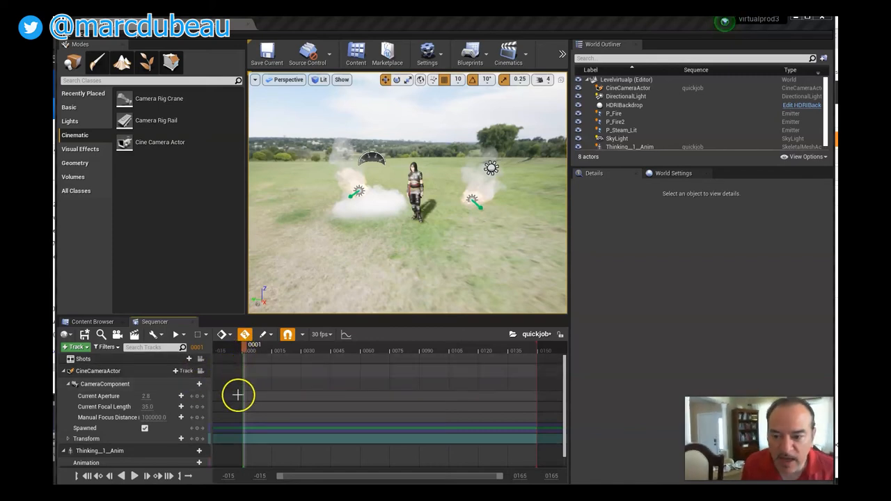
{"action": "mouse_move", "coordinate": [197, 396]}
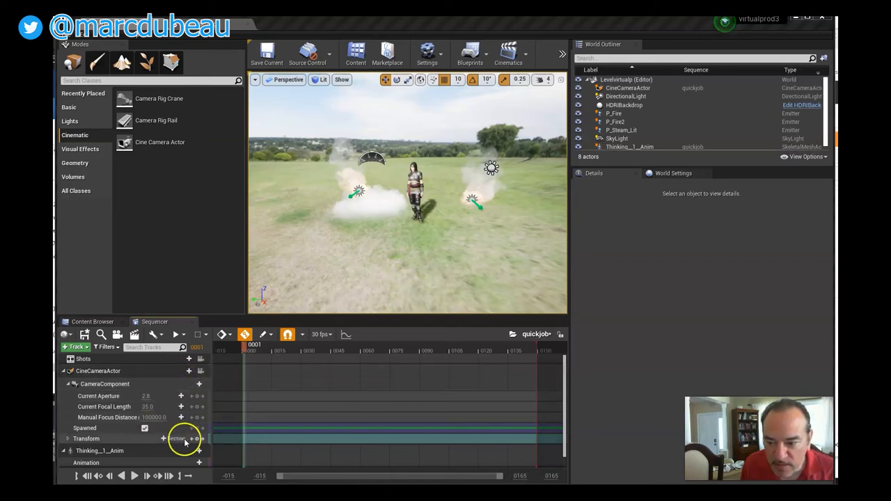
Key the CineCameraActor Transform at frame 0, then move the playhead toward the end.
{"action": "left_click", "coordinate": [68, 439]}
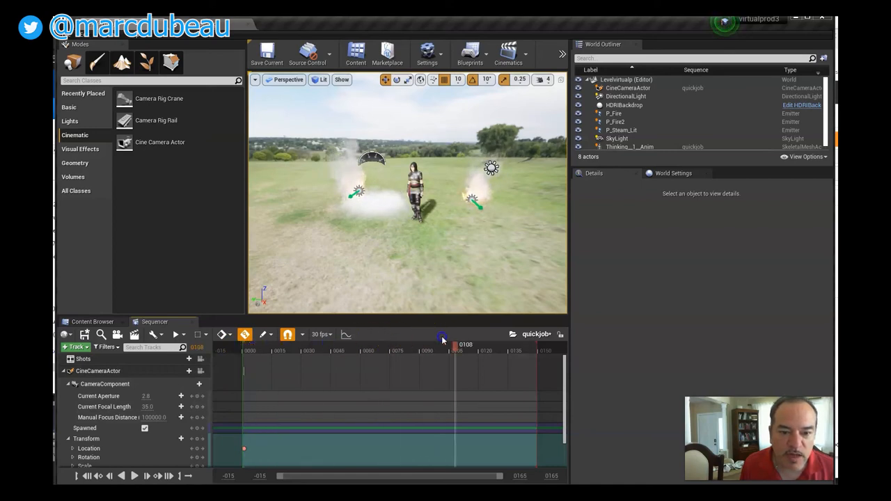
{"action": "left_click_drag", "start_coordinate": [457, 345], "coordinate": [534, 345]}
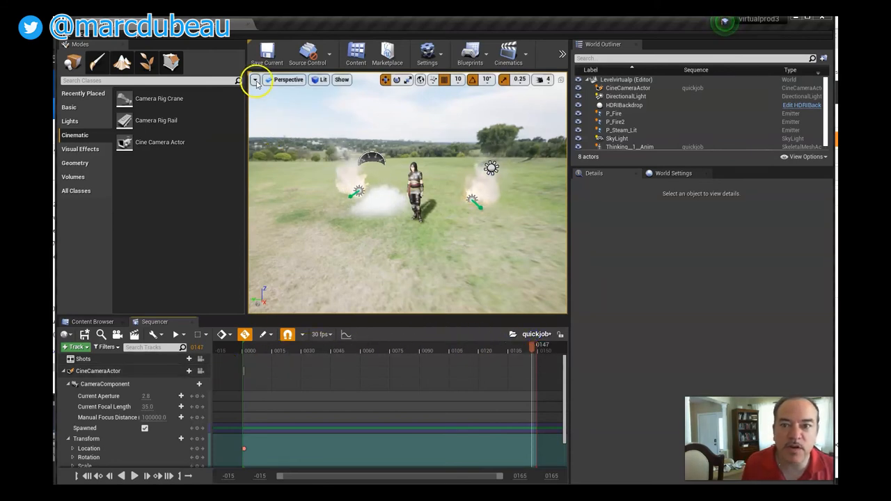
Switch the viewport to a two-pane layout and select the Cine Camera Actor.
{"action": "left_click", "coordinate": [255, 80]}
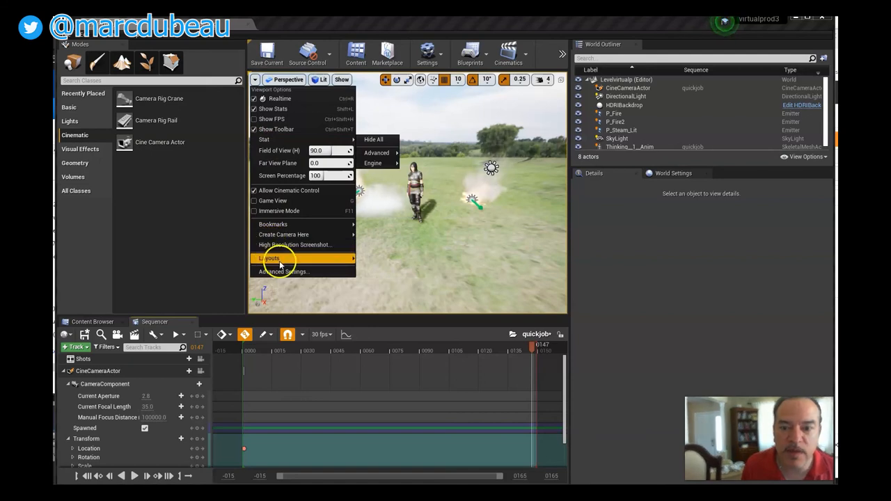
{"action": "left_click", "coordinate": [269, 258]}
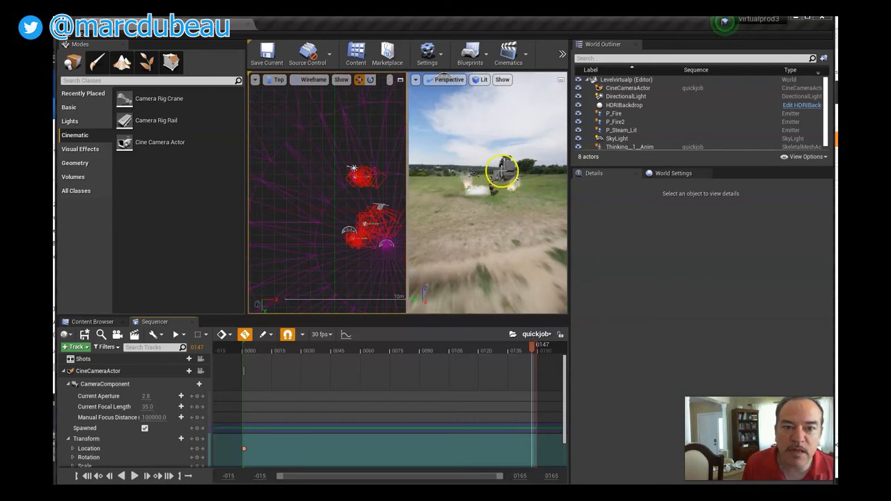
{"action": "left_click", "coordinate": [255, 80]}
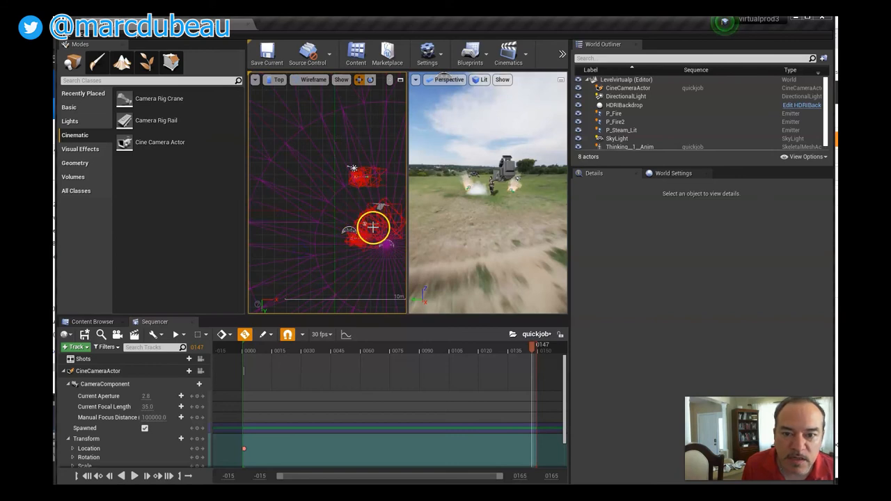
{"action": "left_click", "coordinate": [623, 79]}
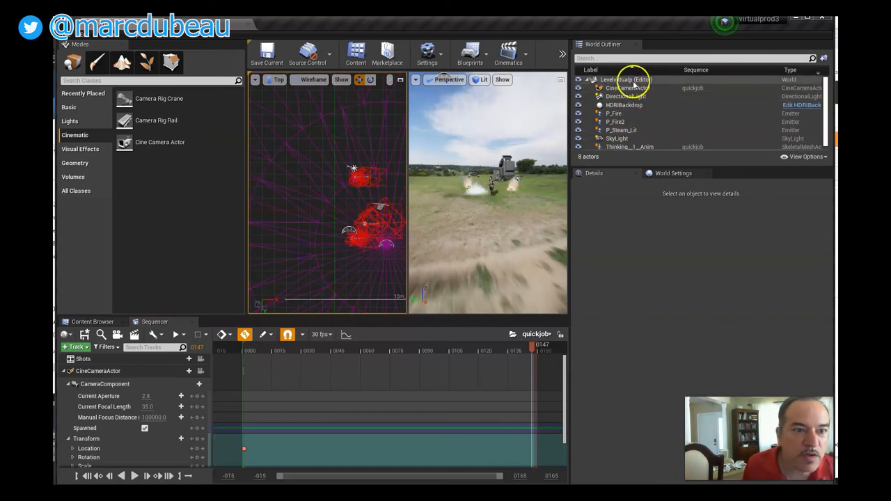
{"action": "left_click", "coordinate": [628, 88]}
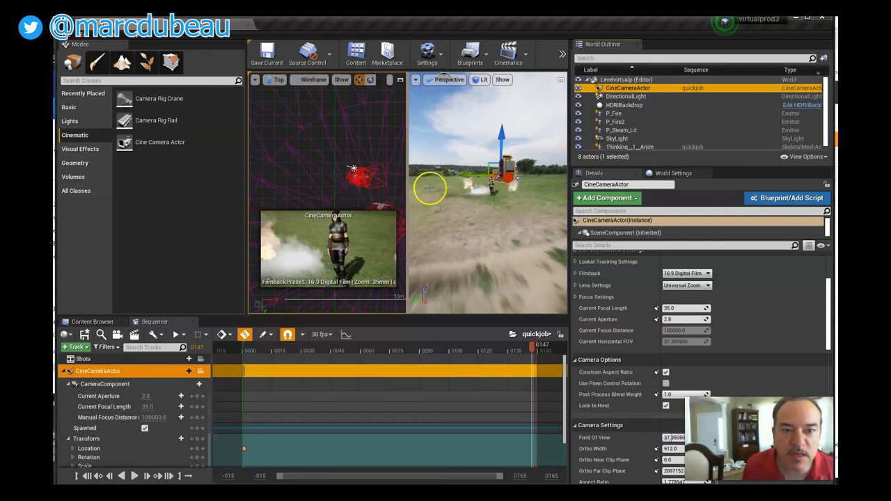
{"action": "mouse_move", "coordinate": [529, 195]}
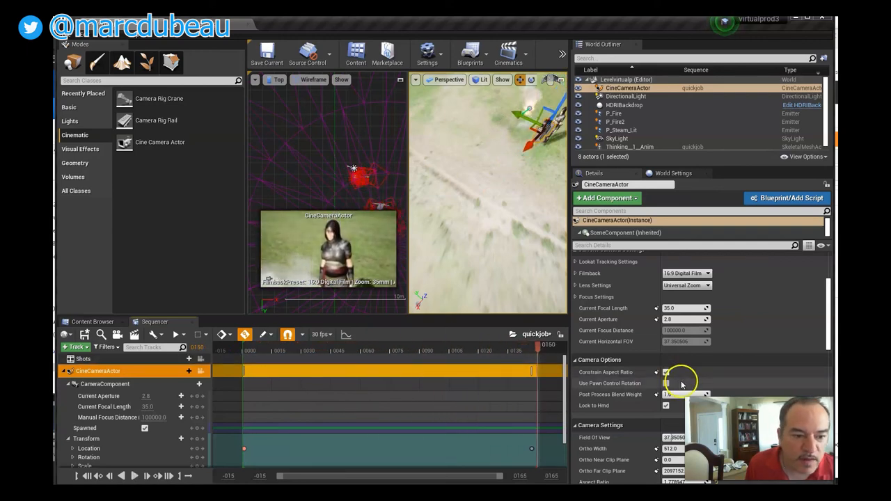
Scroll the Details panel to the camera's Focus Settings and open the Focus Method dropdown.
{"action": "left_click", "coordinate": [666, 372]}
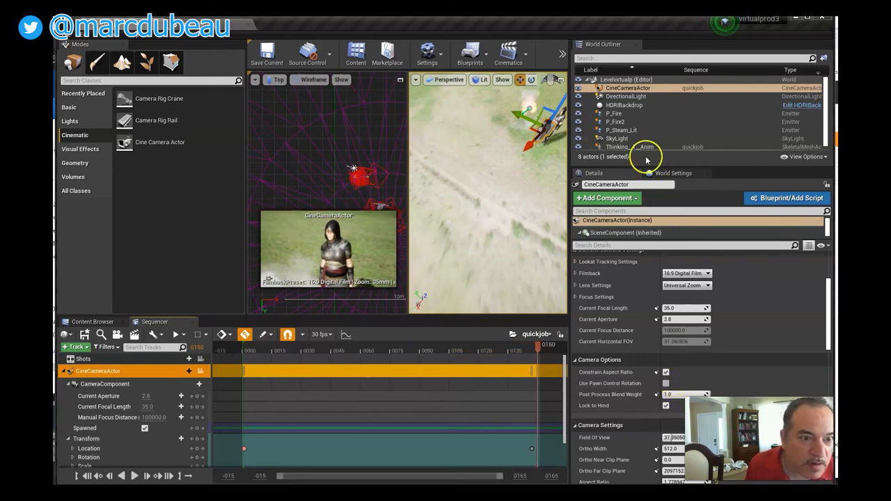
{"action": "scroll", "scroll_direction": "down", "scroll_amount": 3}
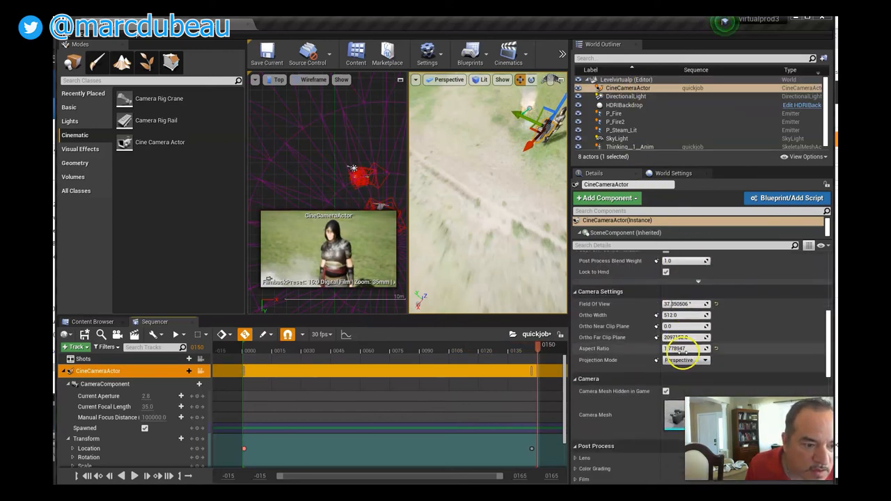
{"action": "scroll", "scroll_direction": "down", "scroll_amount": 3}
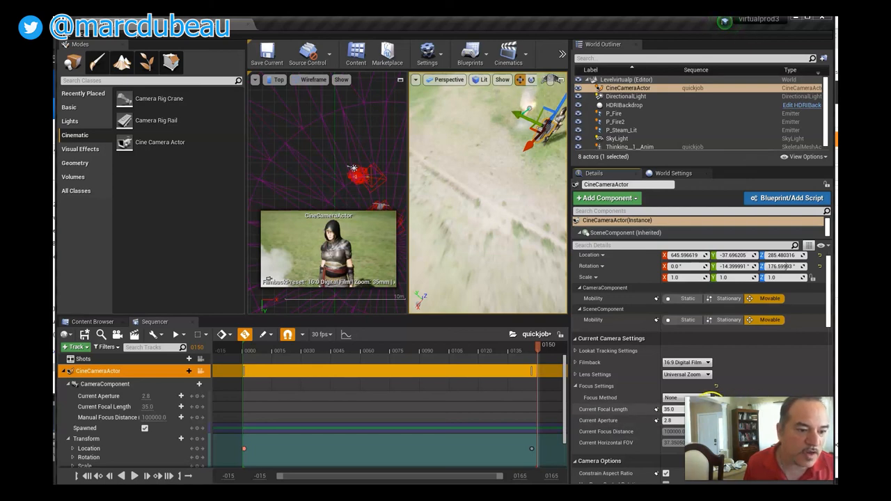
{"action": "left_click", "coordinate": [671, 398]}
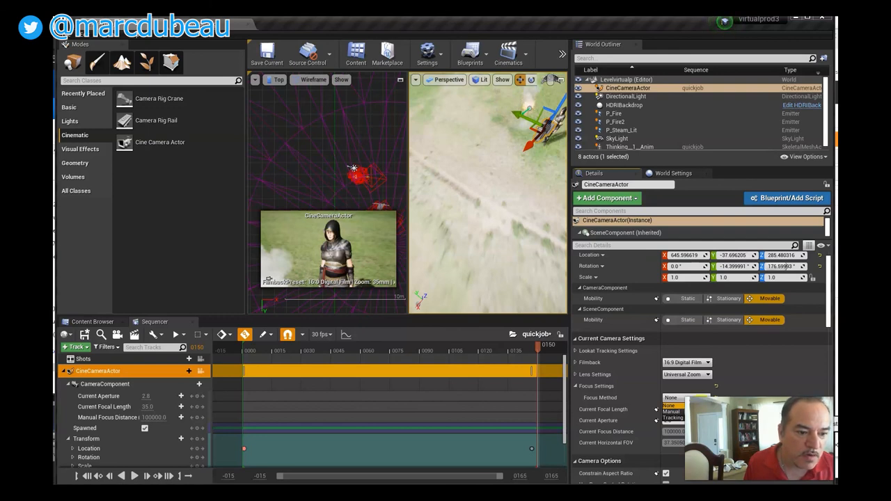
{"action": "mouse_move", "coordinate": [745, 360]}
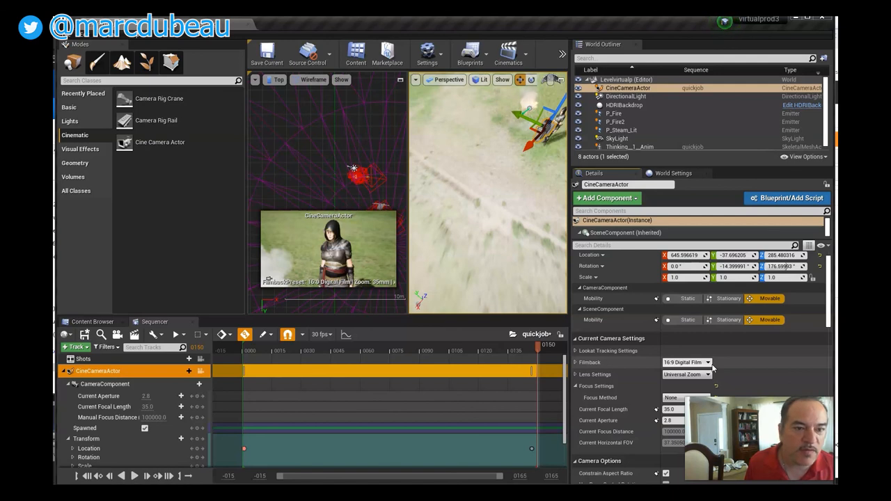
{"action": "mouse_move", "coordinate": [730, 367]}
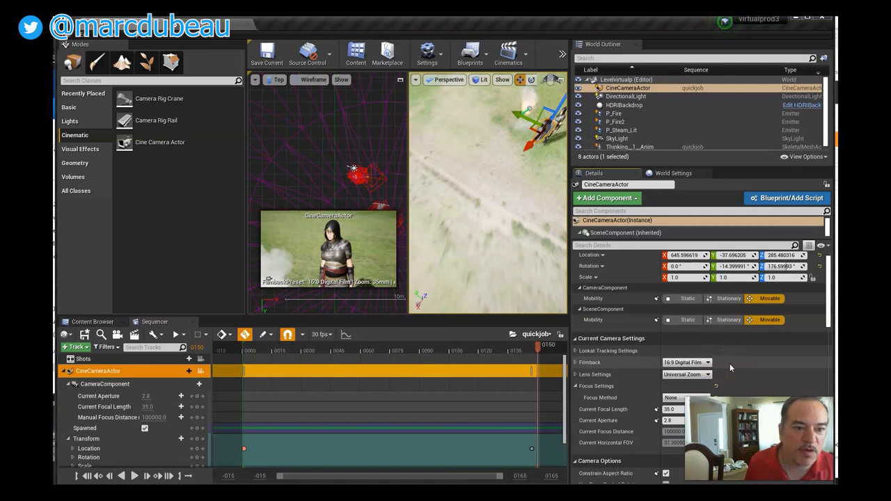
{"action": "mouse_move", "coordinate": [736, 357]}
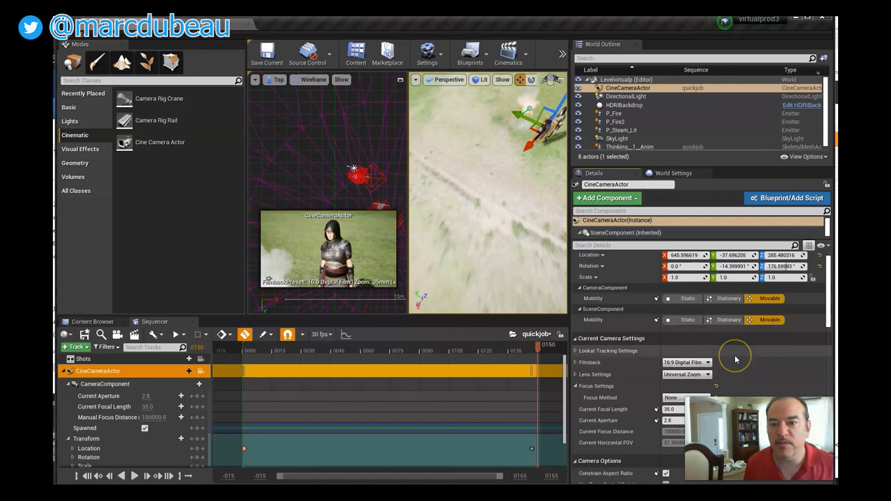